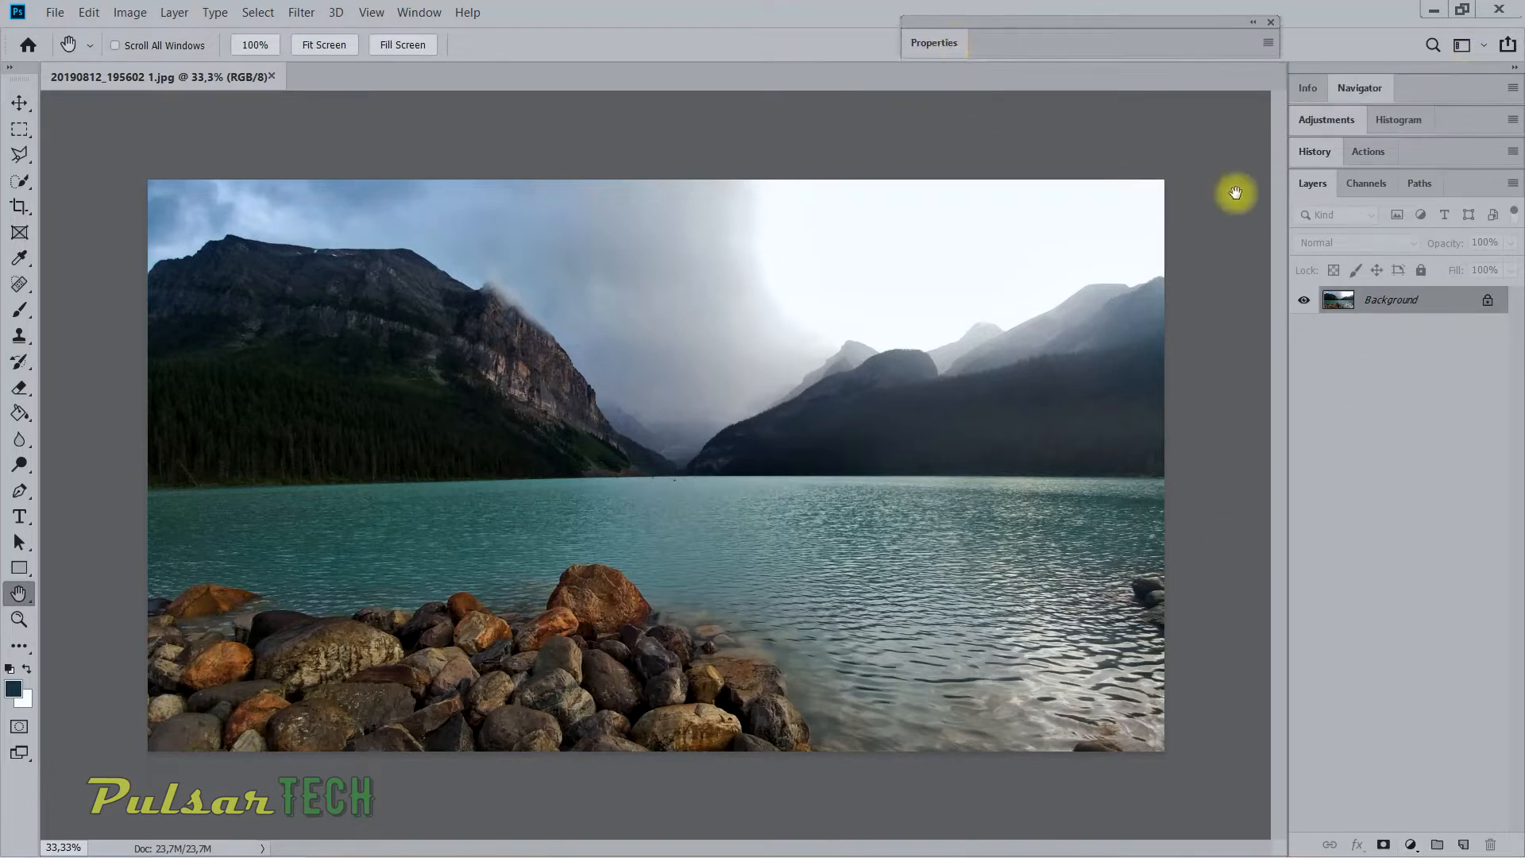
pyautogui.moveTo(1191, 208)
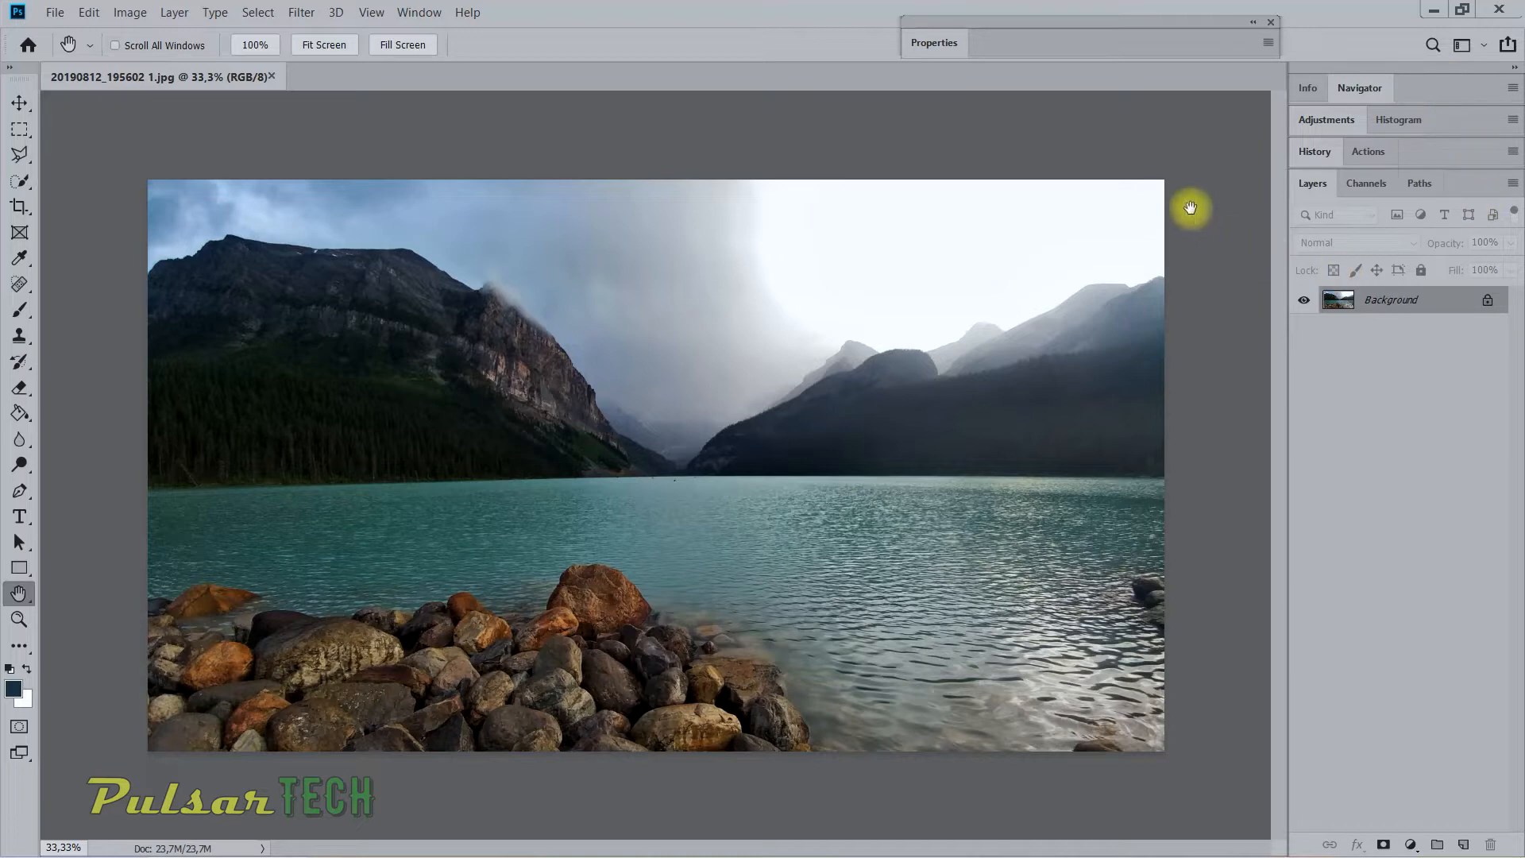
# Step: Apply the Motion workspace, adding Timeline, Histogram and Libraries panels
pyautogui.click(418, 12)
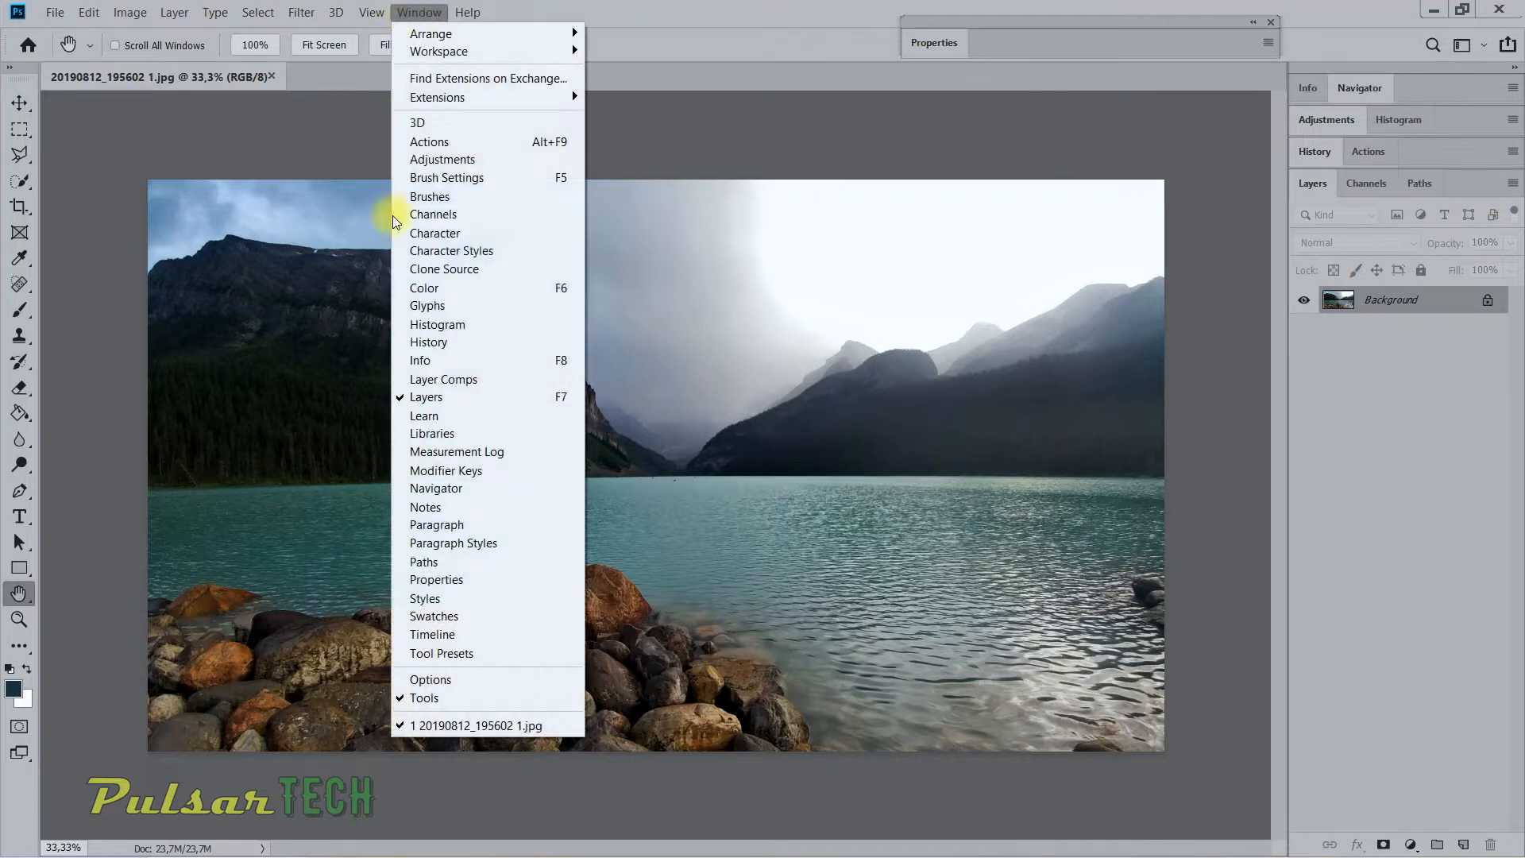
pyautogui.moveTo(468, 251)
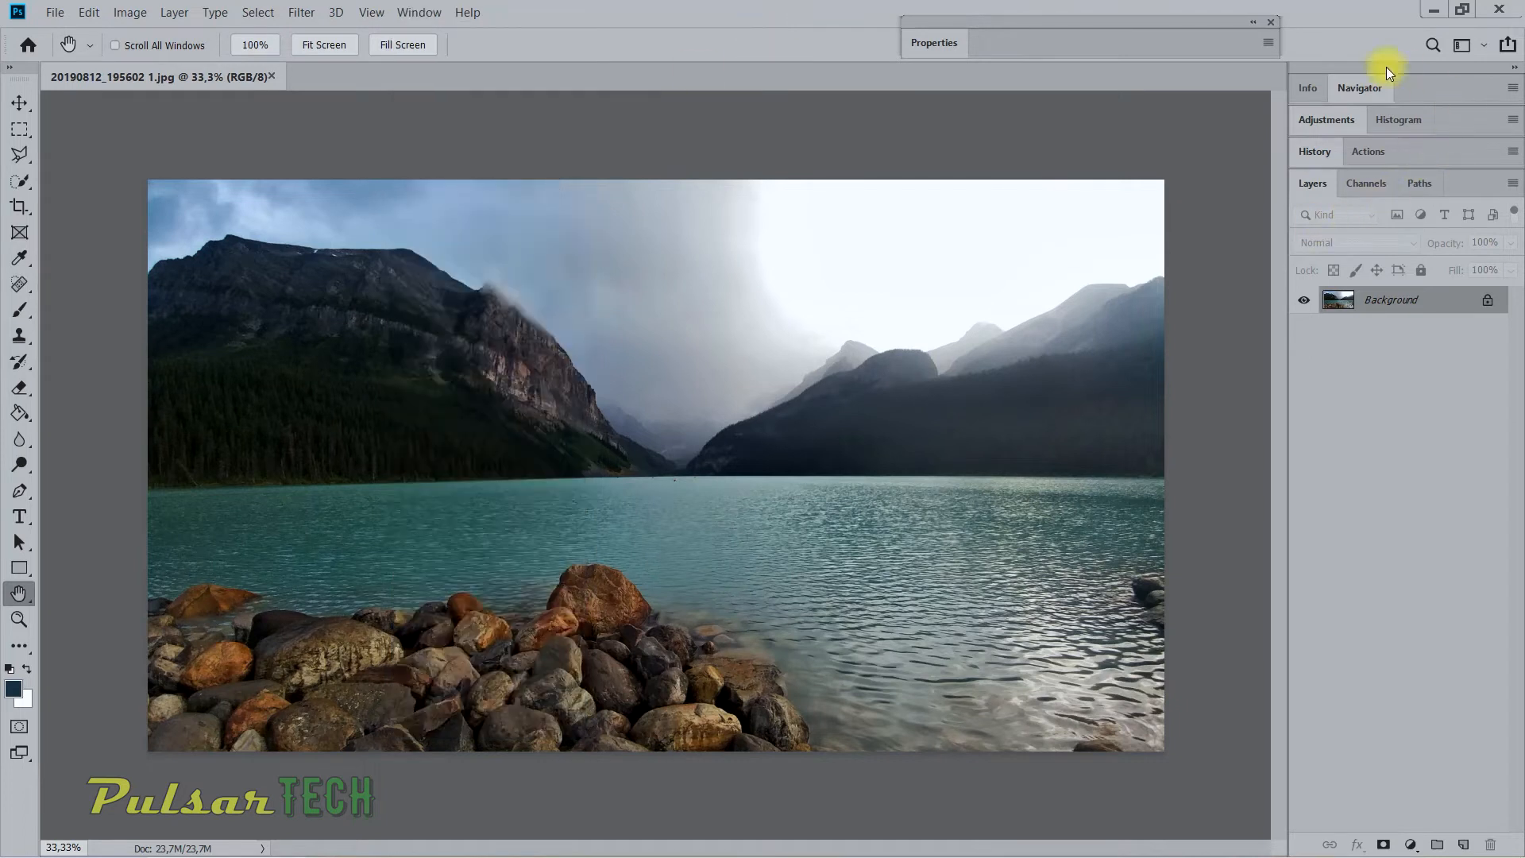
pyautogui.moveTo(102, 204)
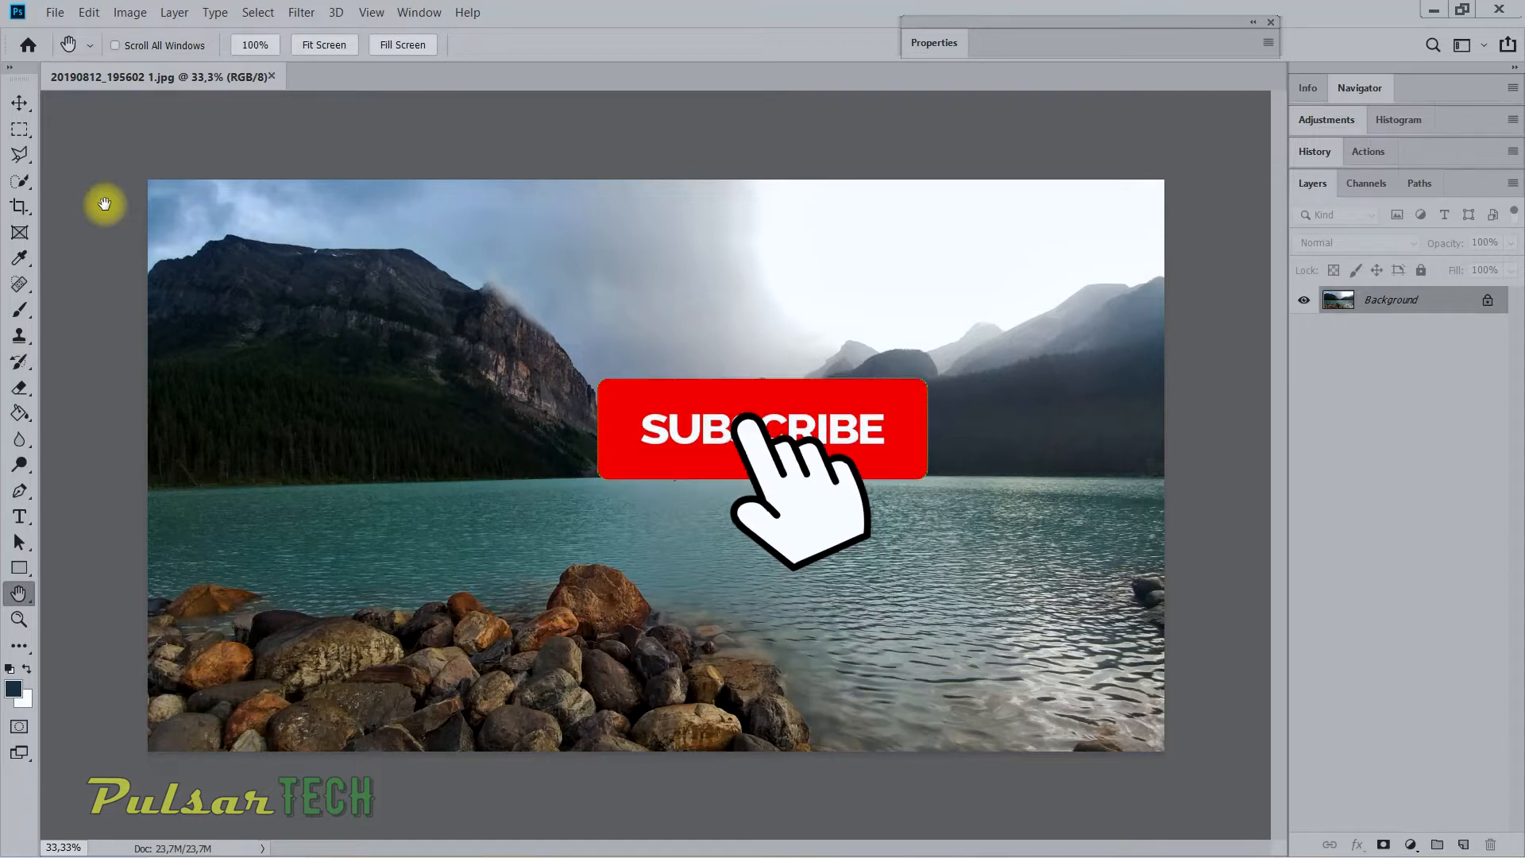
pyautogui.click(762, 429)
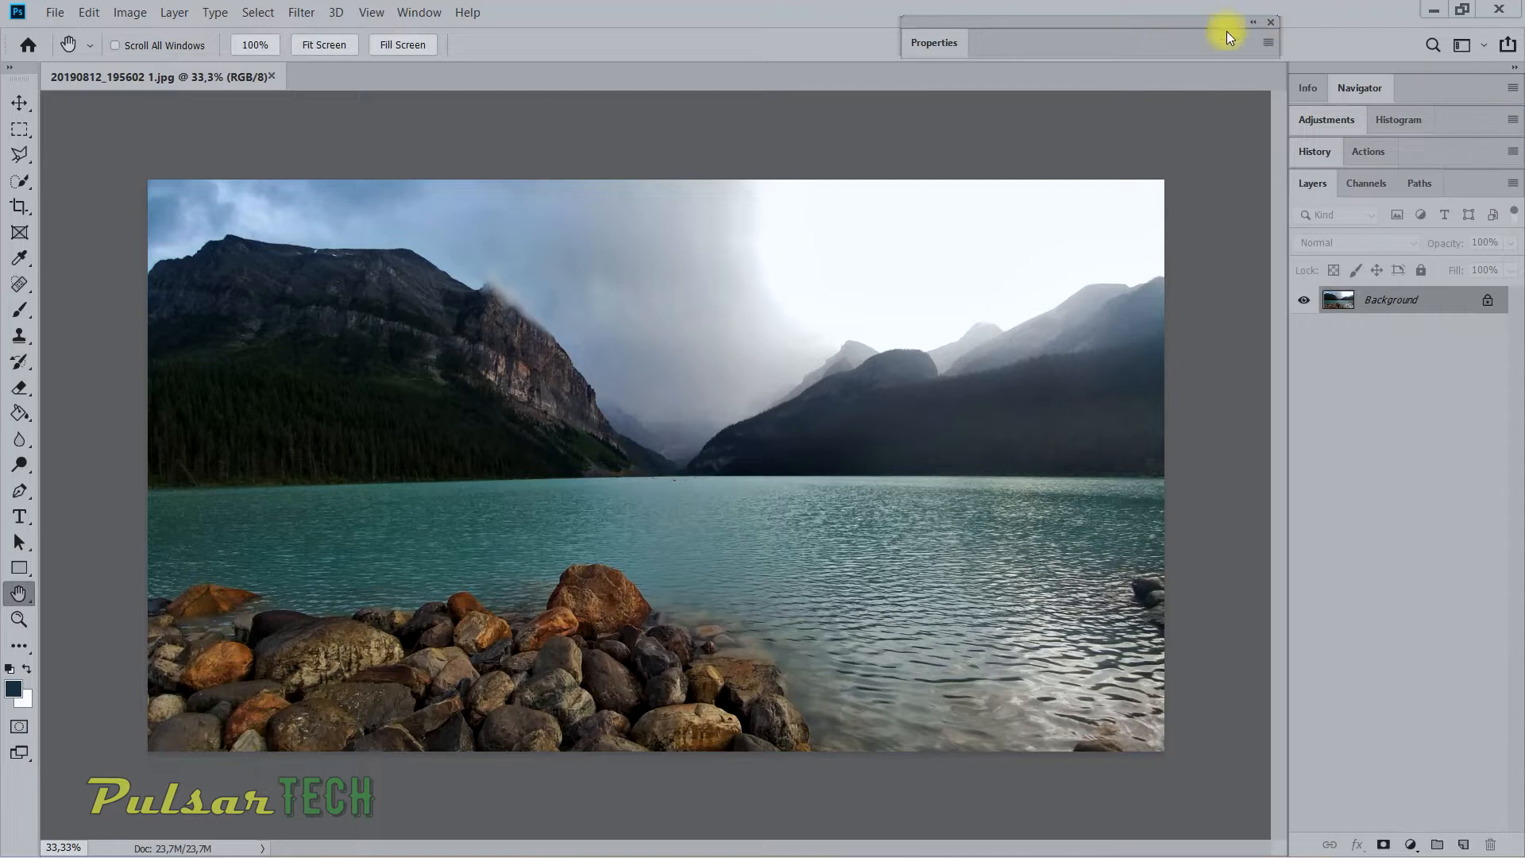
pyautogui.moveTo(18, 593)
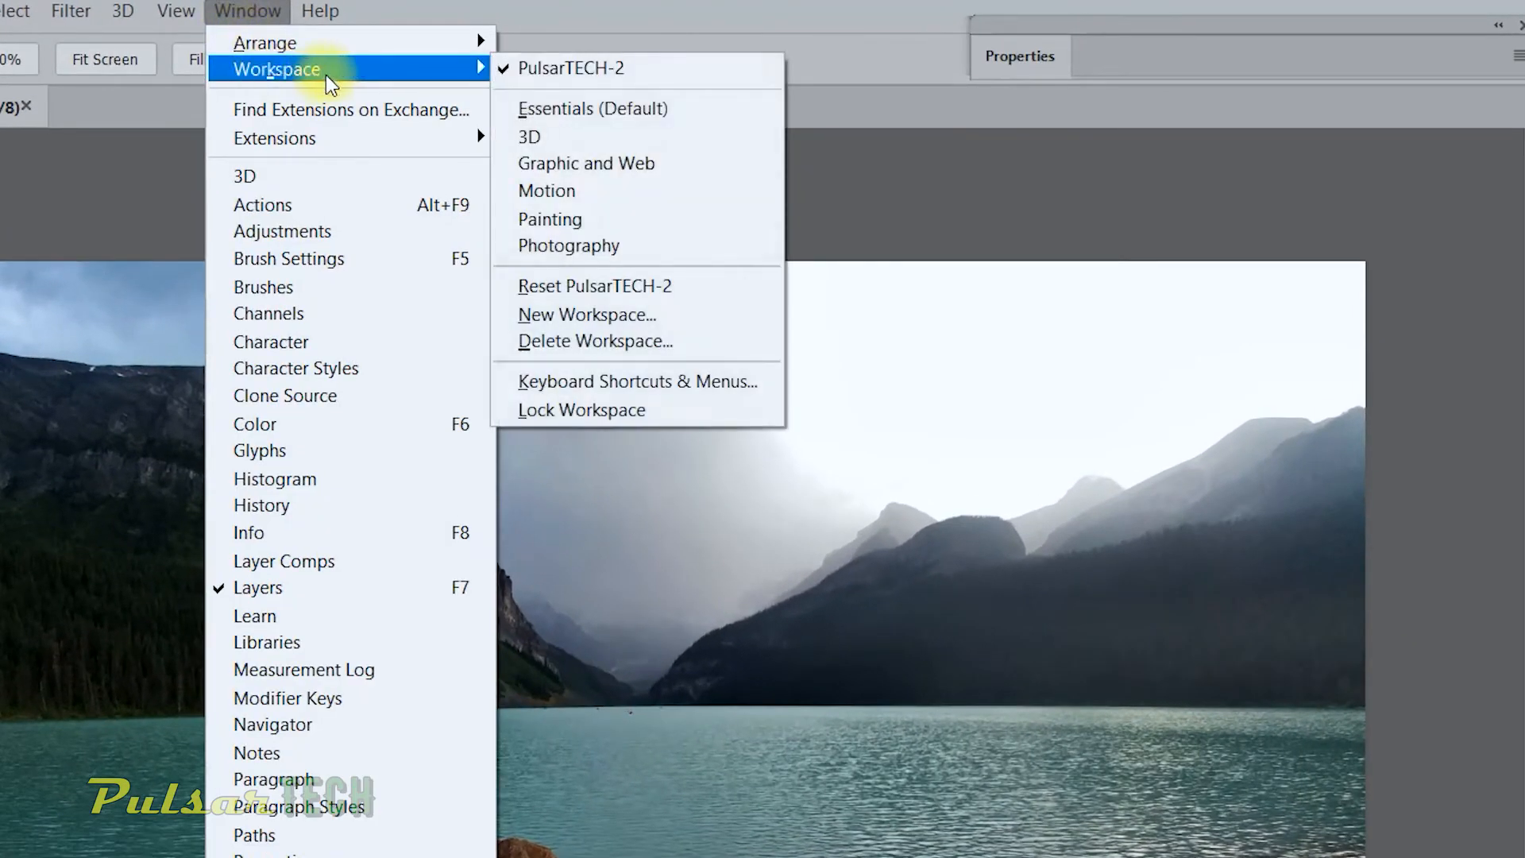
pyautogui.moveTo(572, 68)
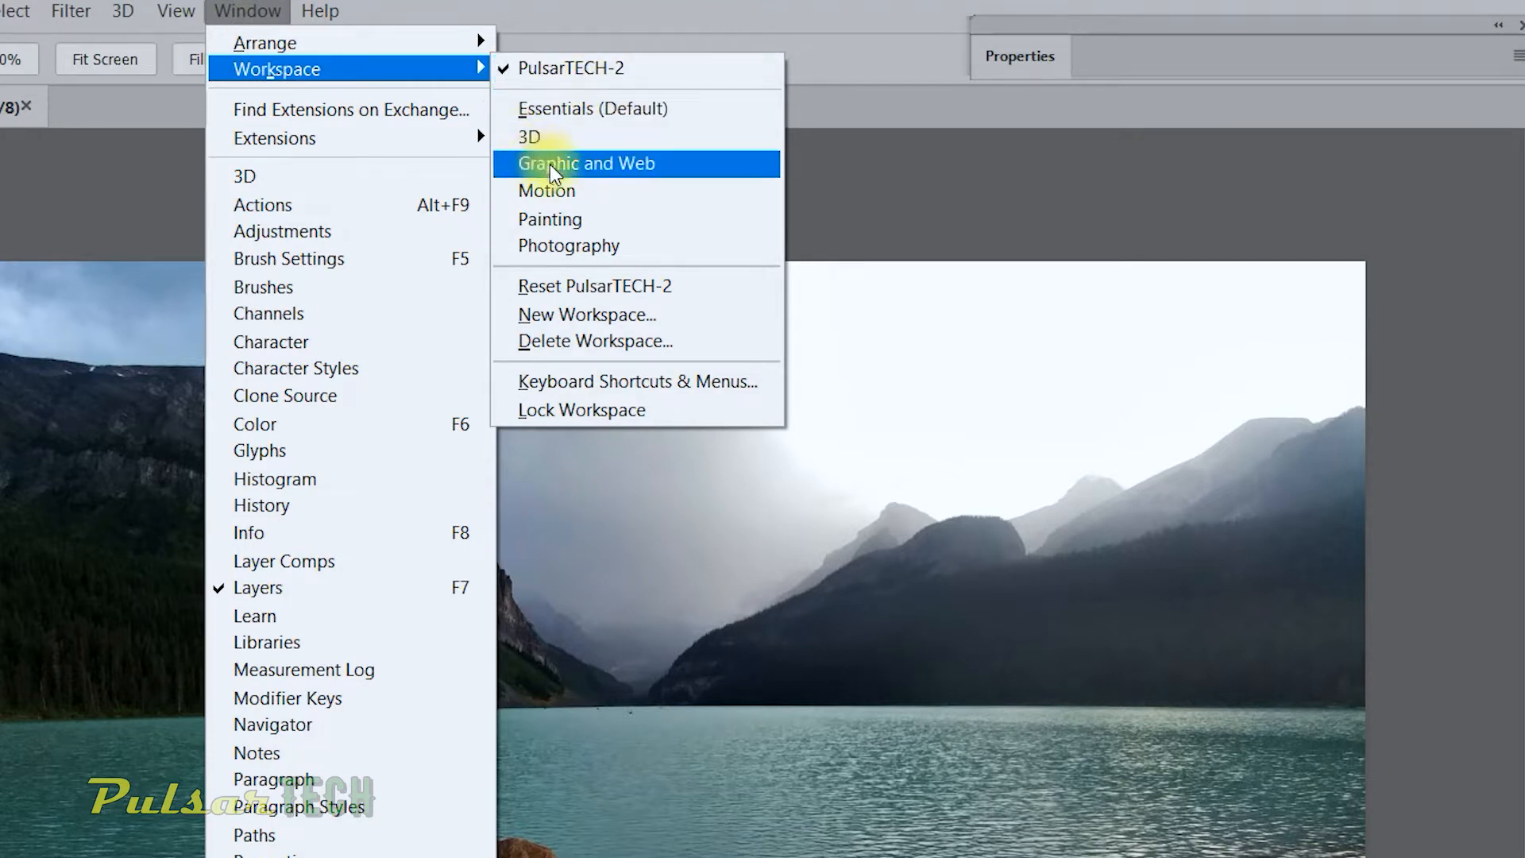
pyautogui.moveTo(572, 191)
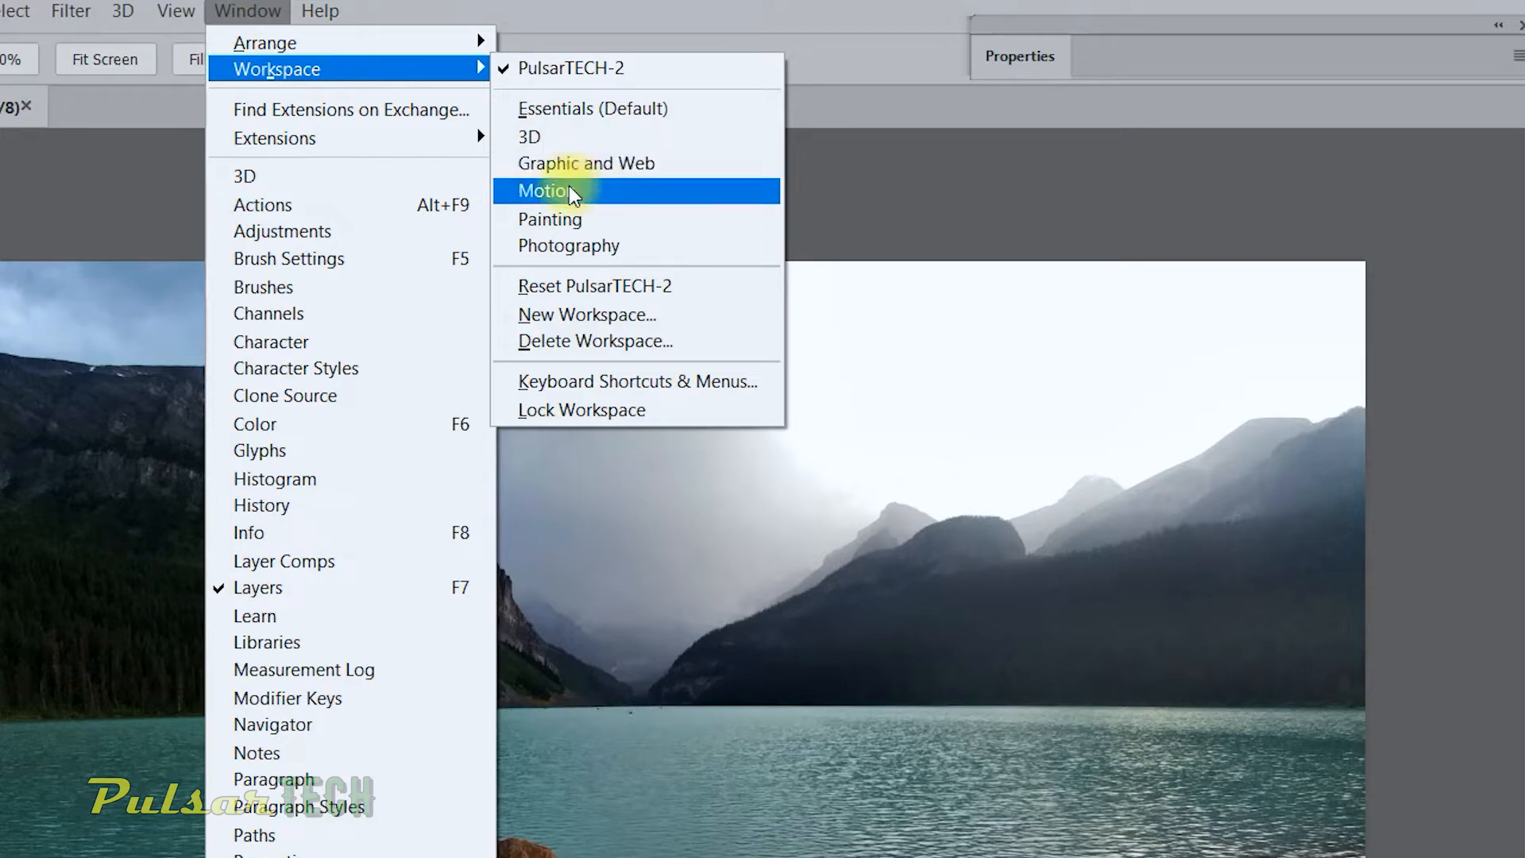
pyautogui.click(548, 190)
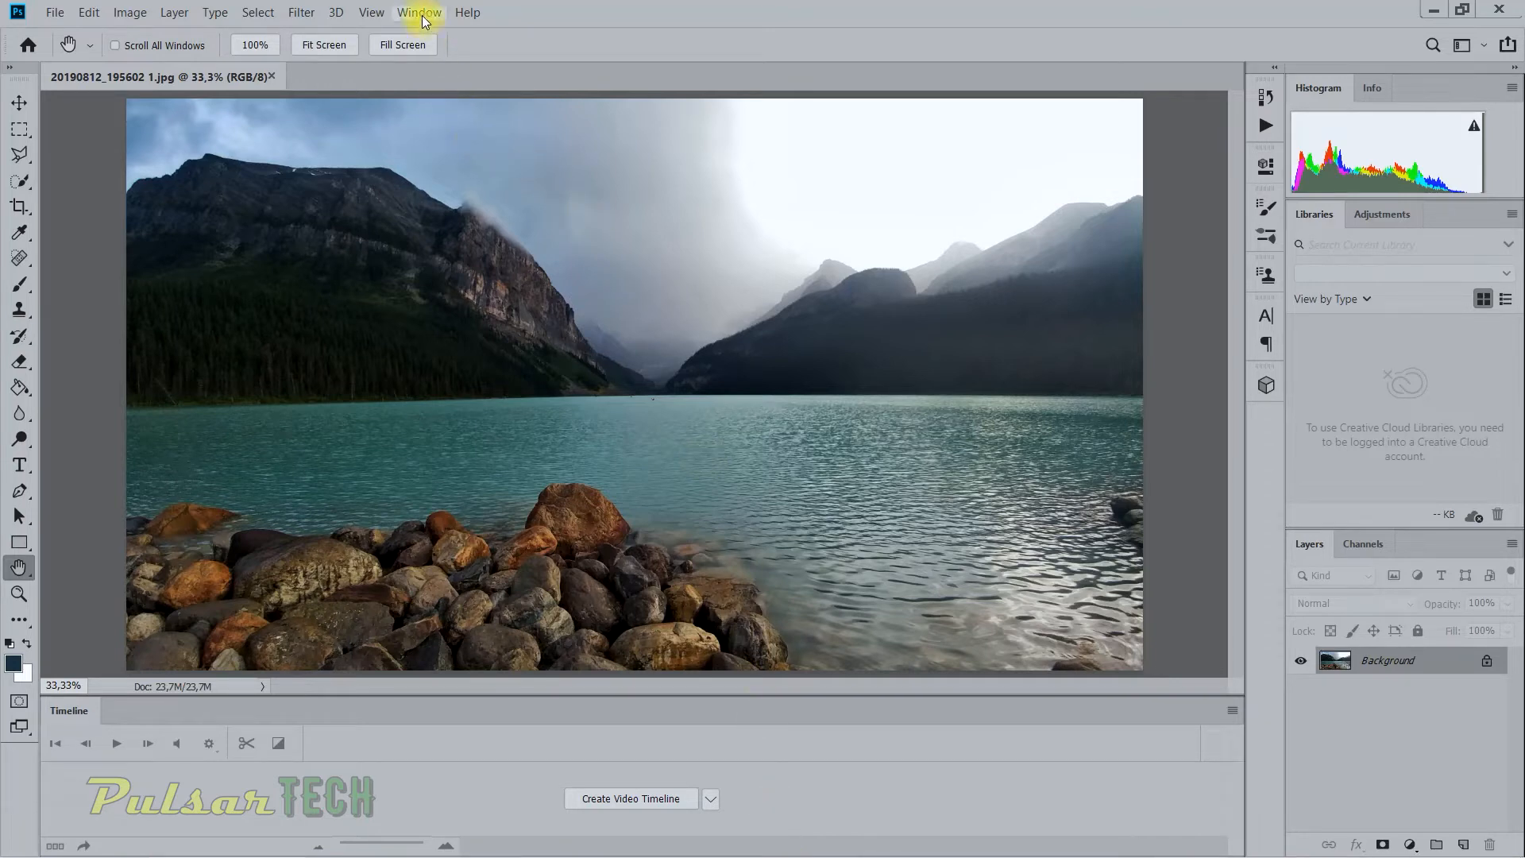
# Step: Try the Painting workspace, then return to the custom PulsarTECH-2 workspace
pyautogui.click(420, 12)
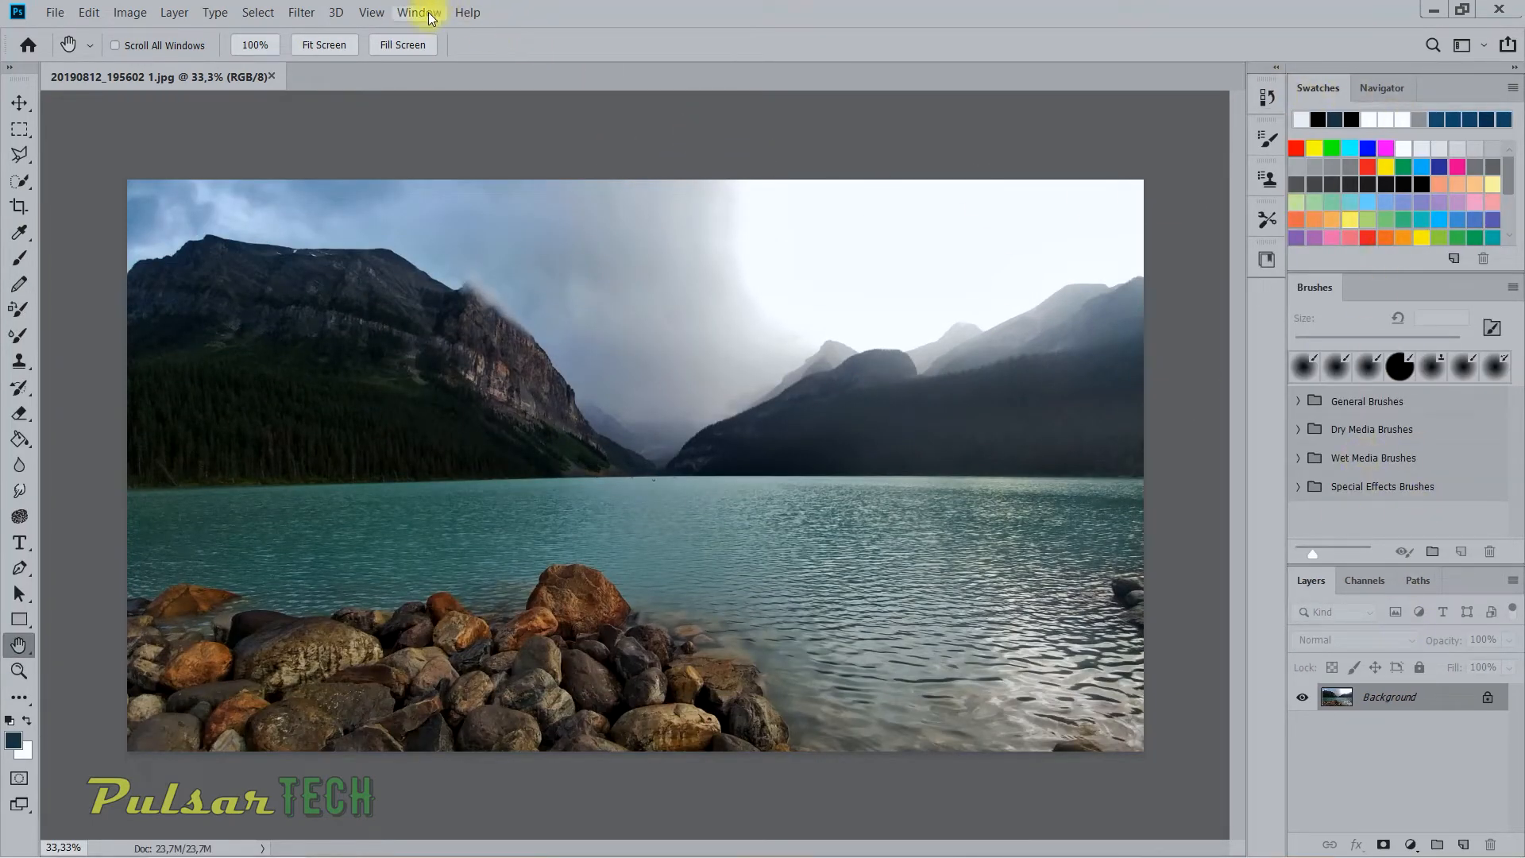
pyautogui.click(419, 12)
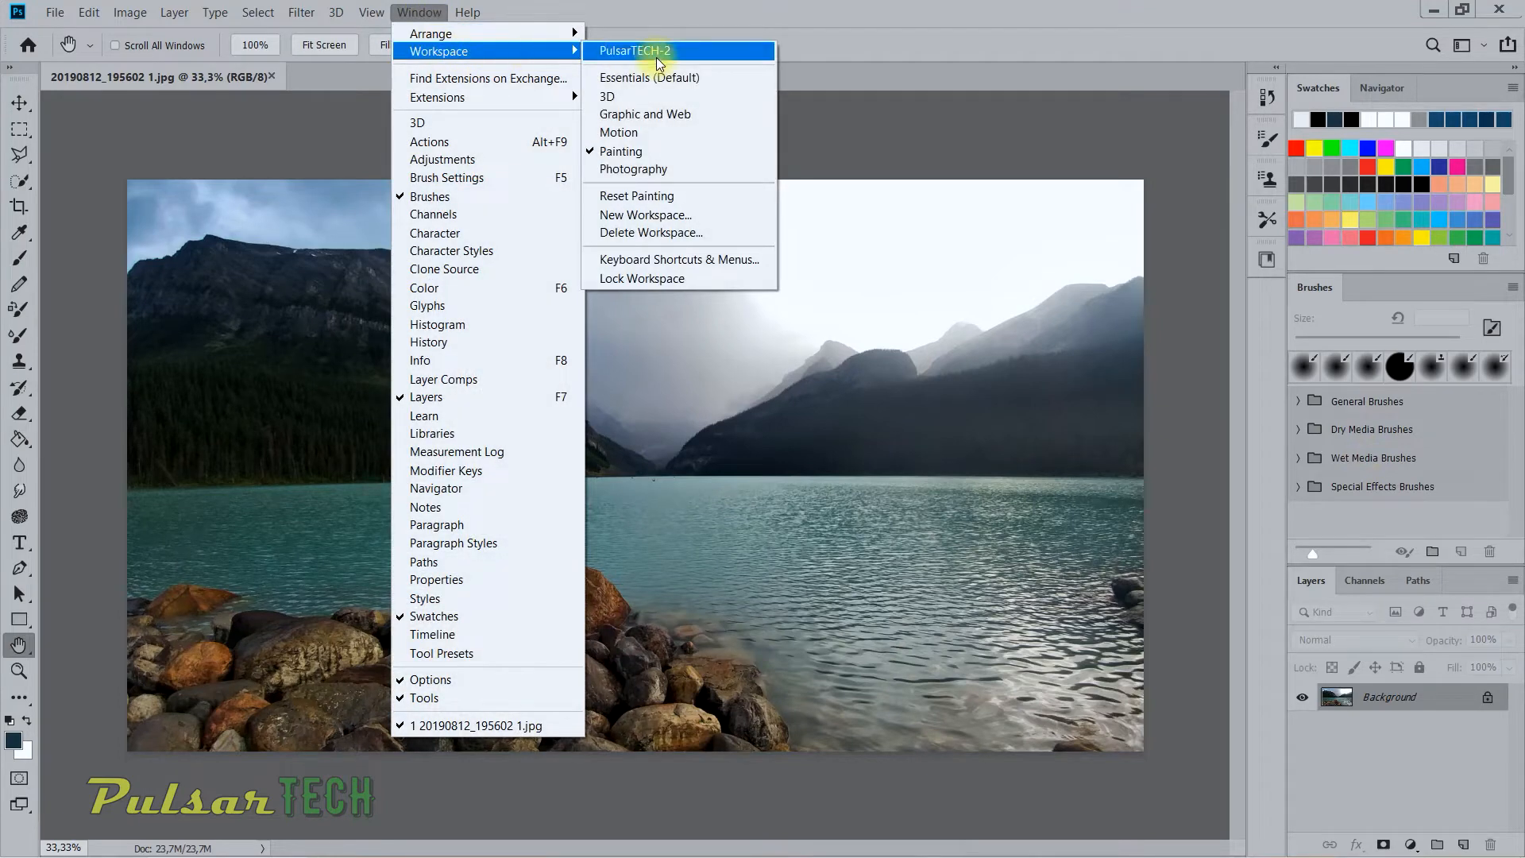
pyautogui.click(633, 51)
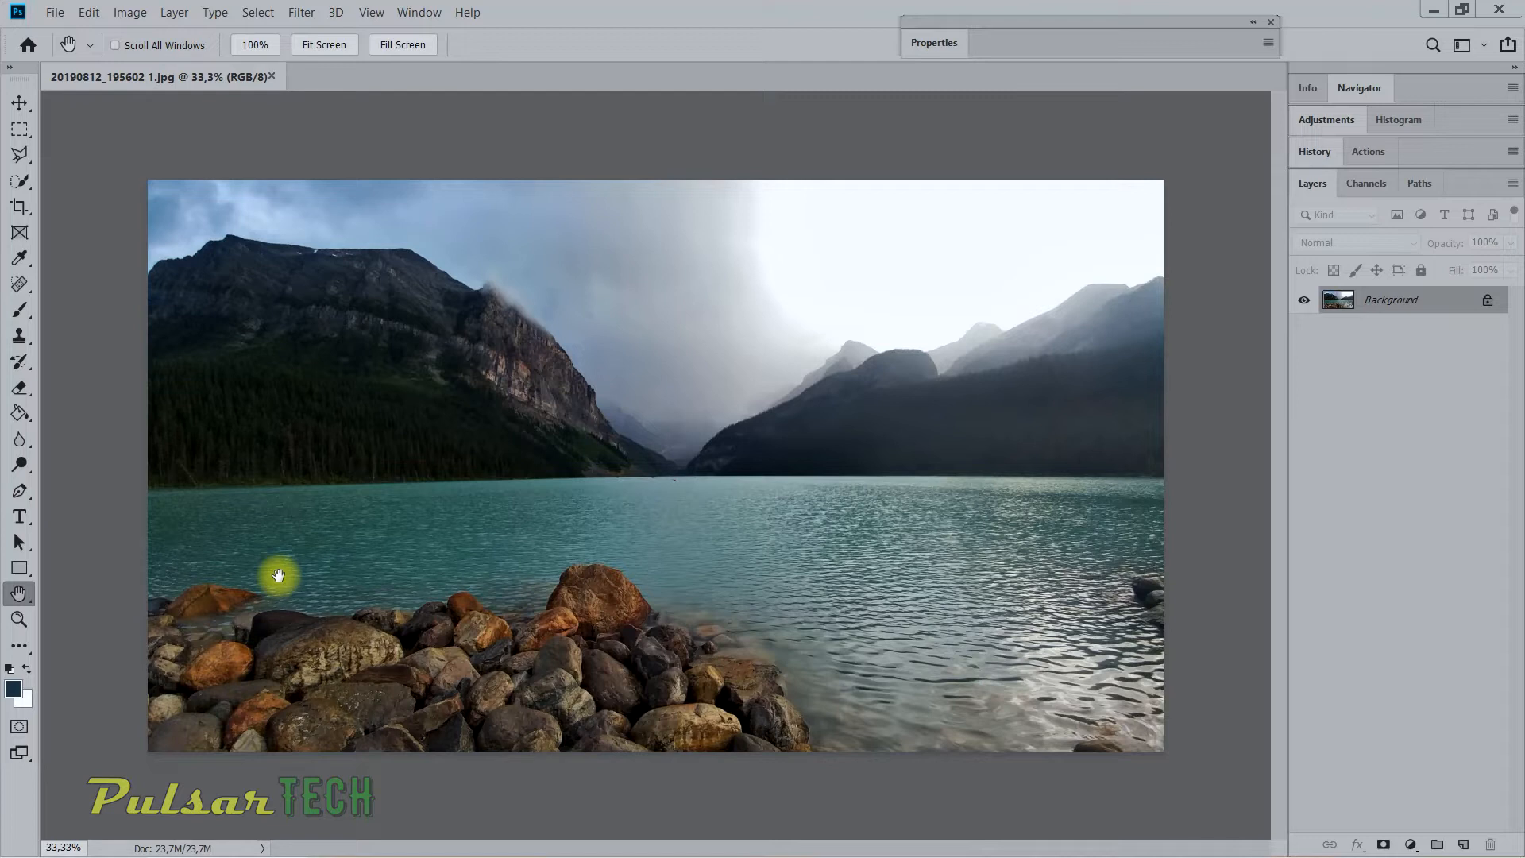
pyautogui.moveTo(547, 532)
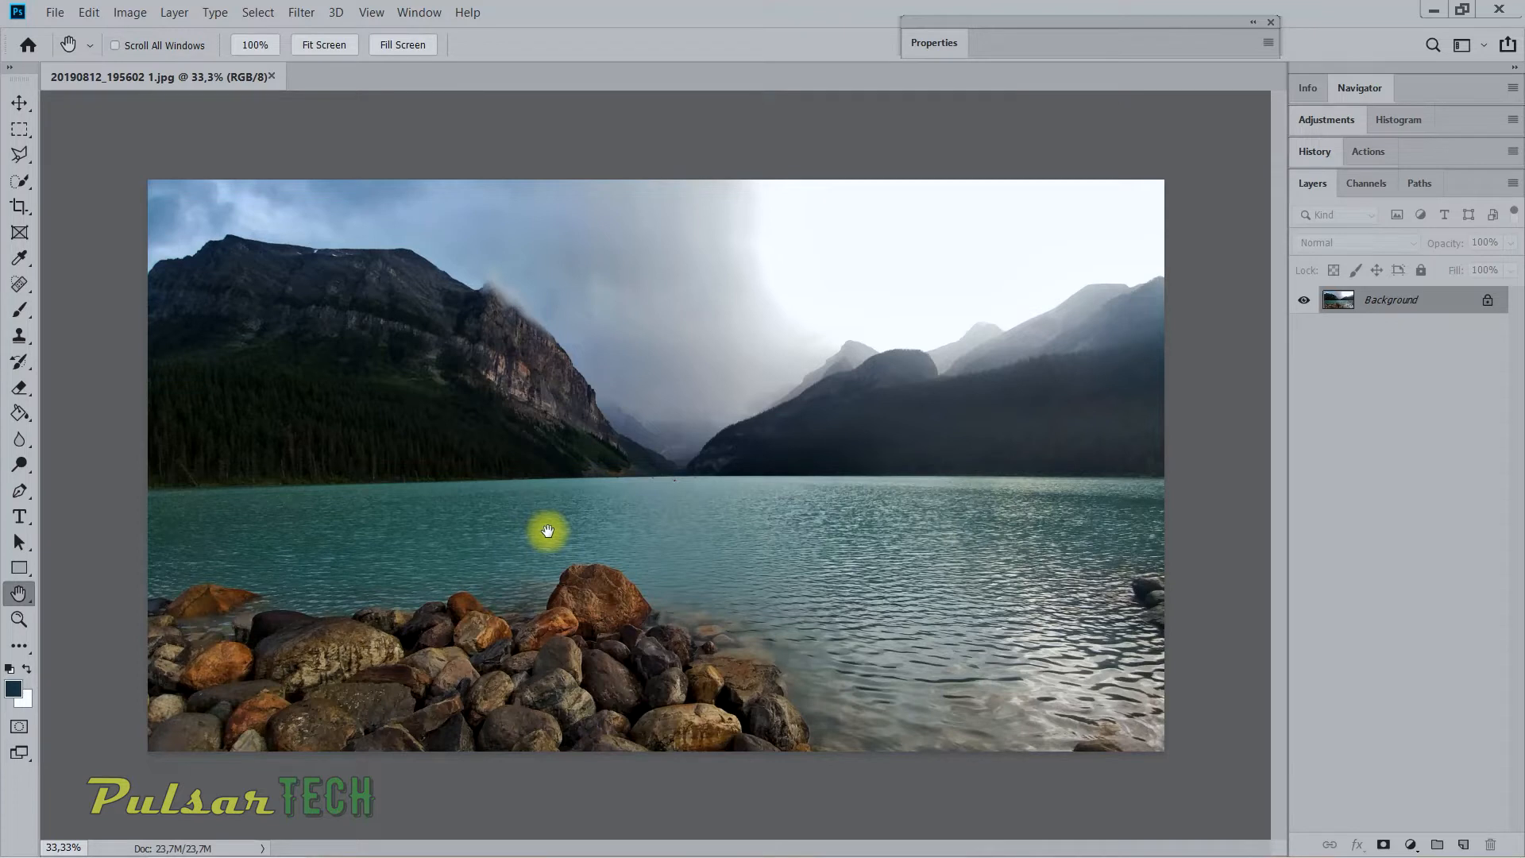
pyautogui.moveTo(674, 313)
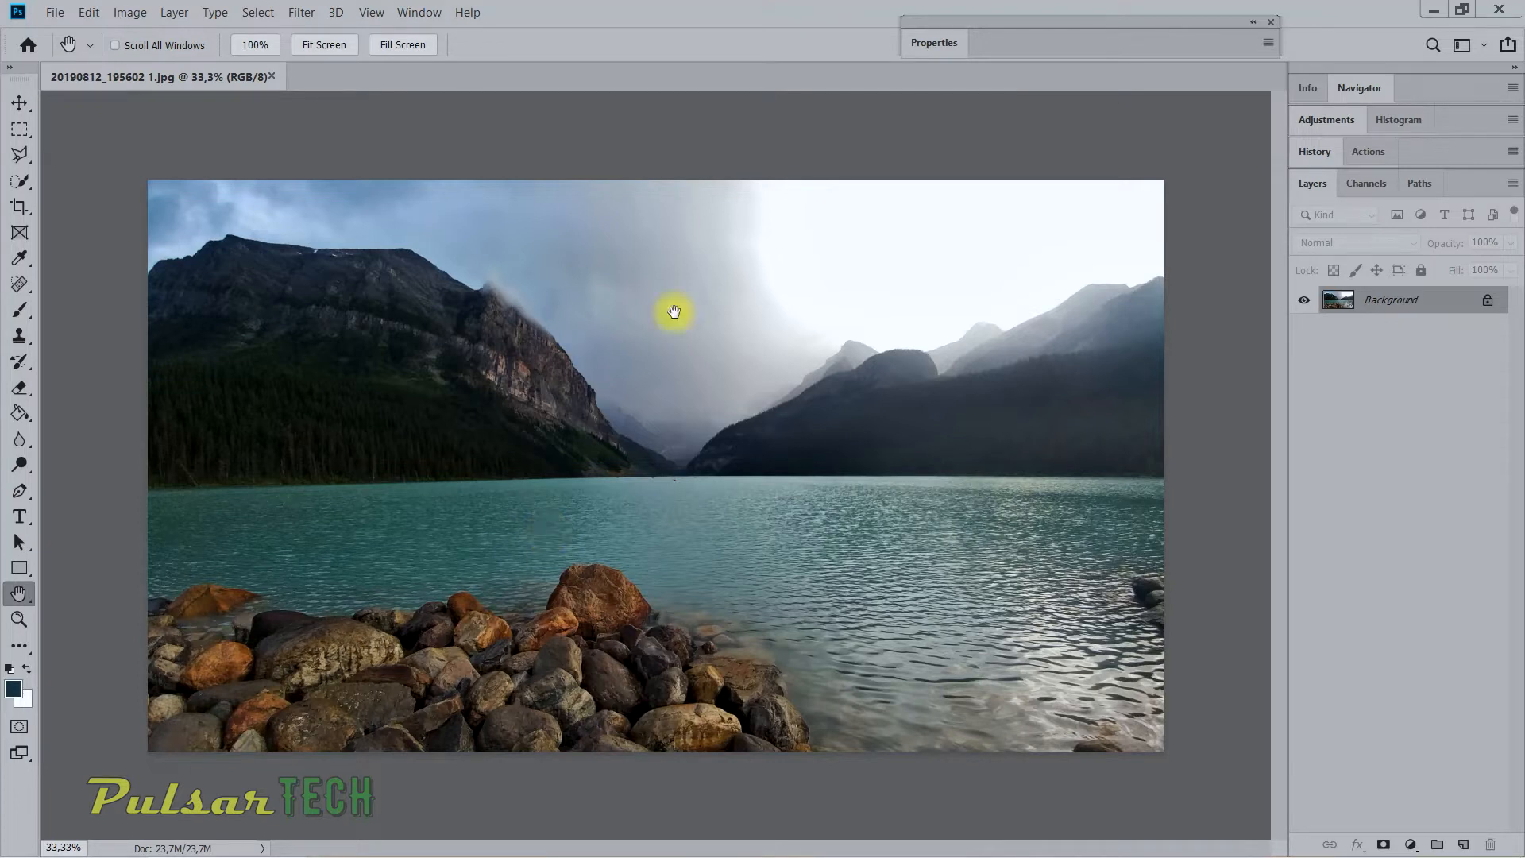
pyautogui.press('win+e')
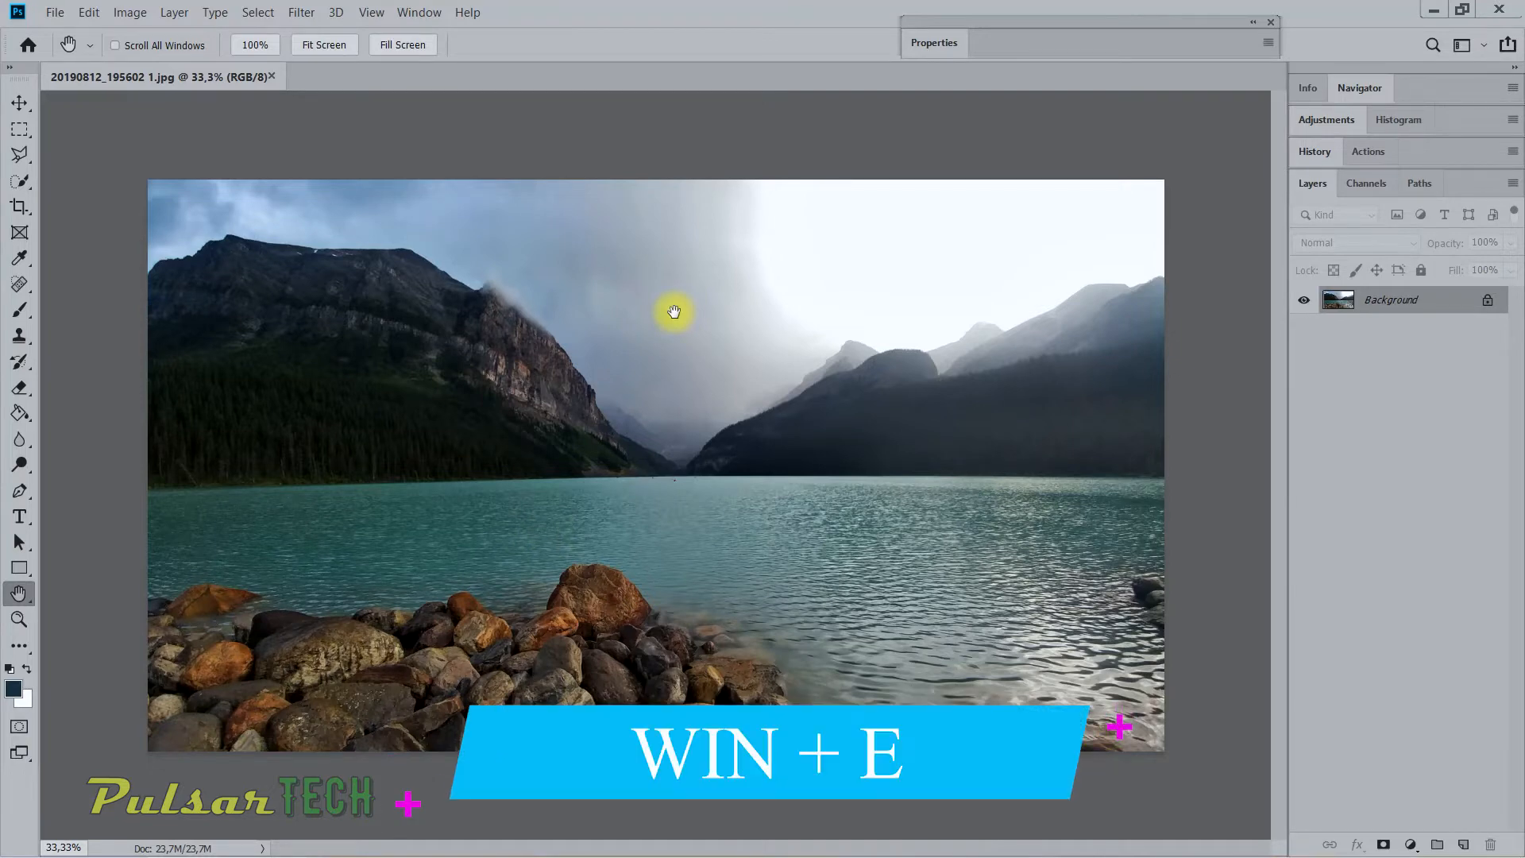
# Step: Open a new File Explorer window on the Windows-SSD (C:) drive
pyautogui.press('win+e')
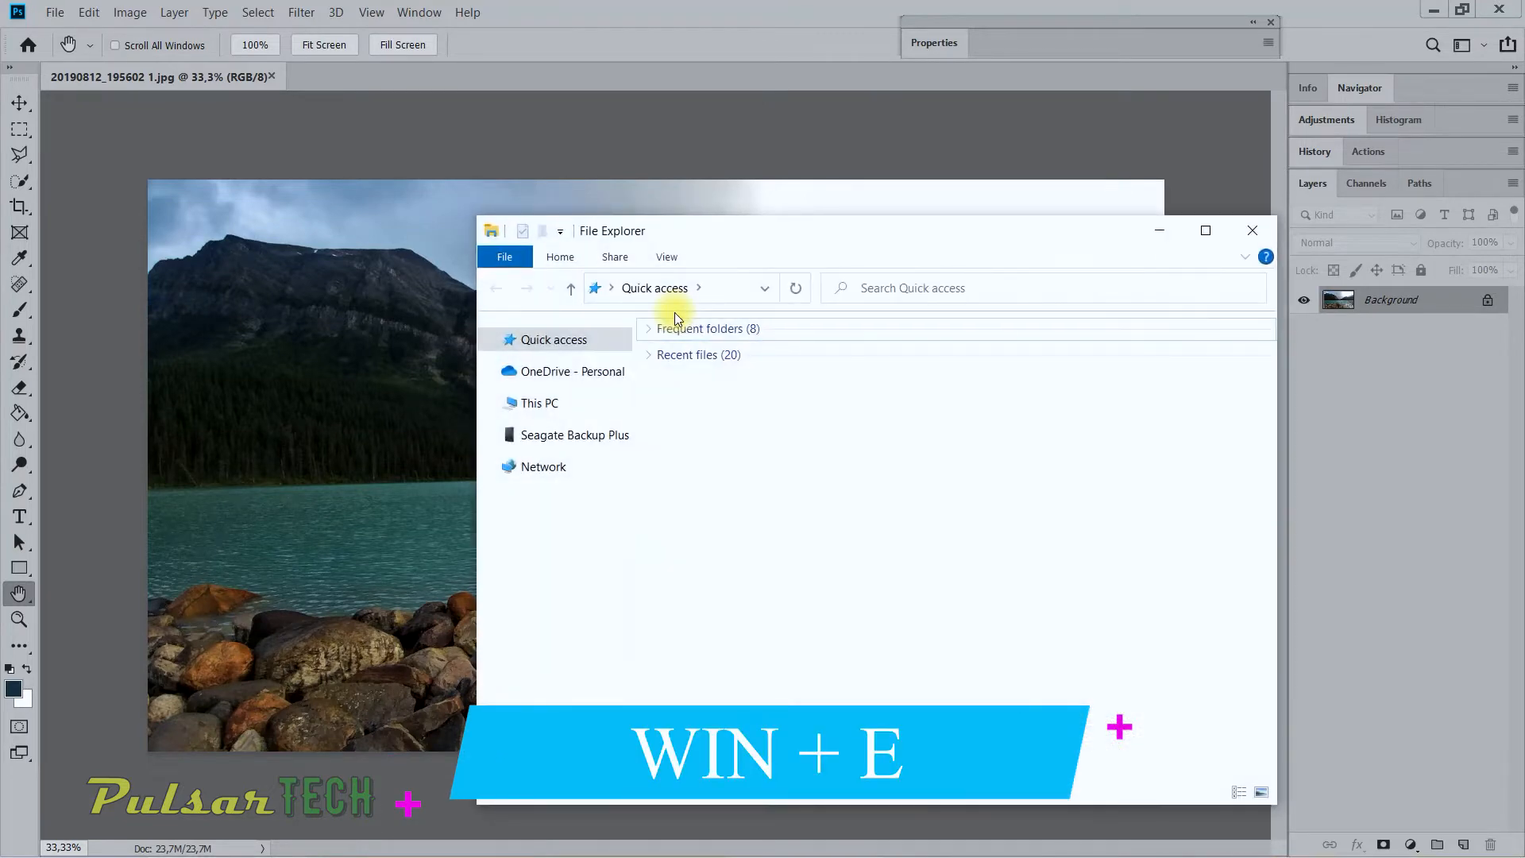
pyautogui.click(540, 403)
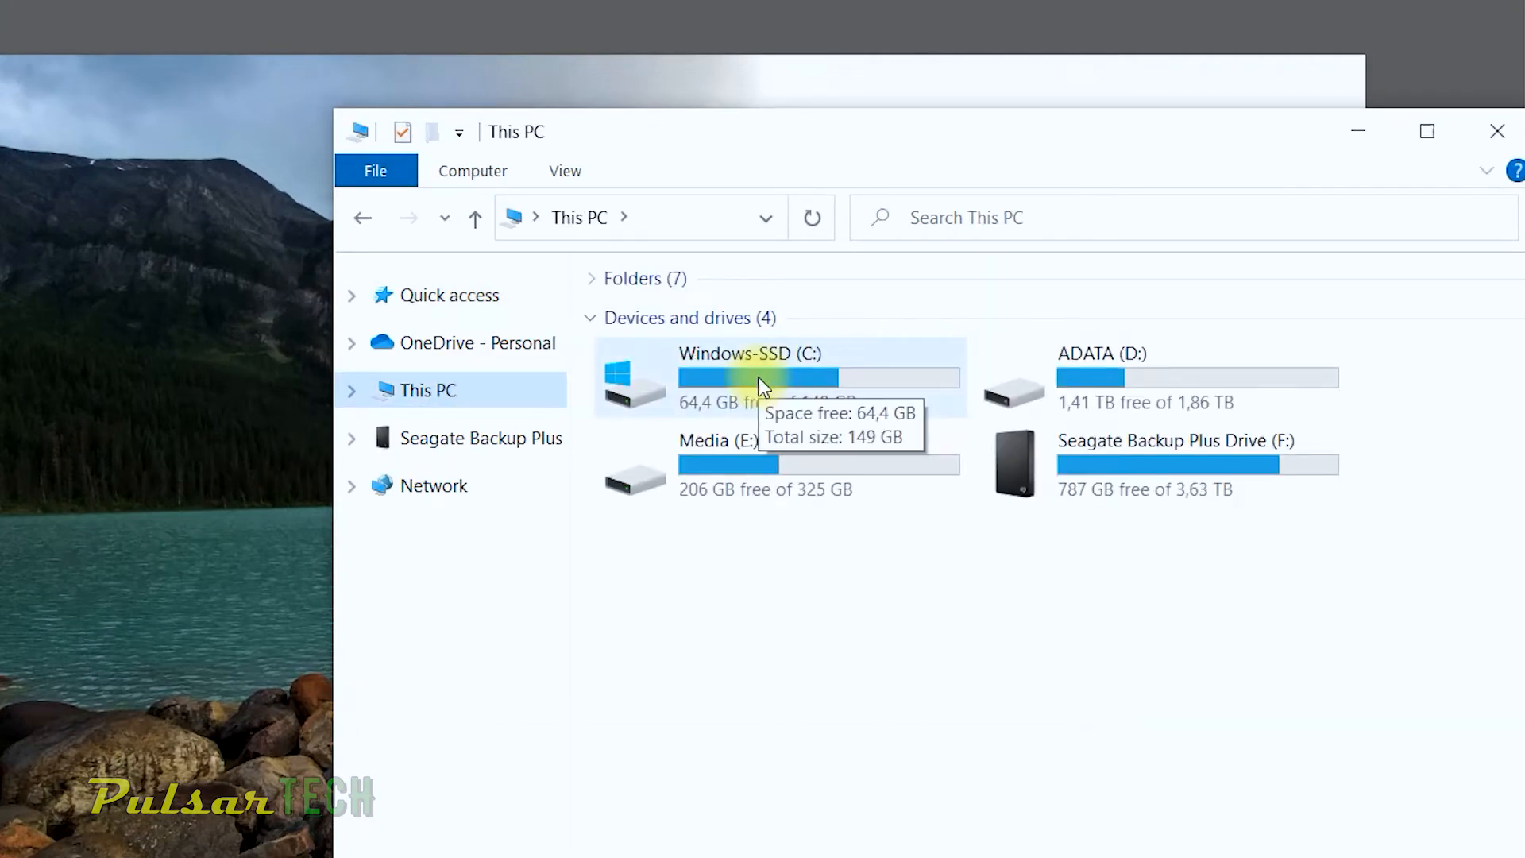
pyautogui.doubleClick(749, 378)
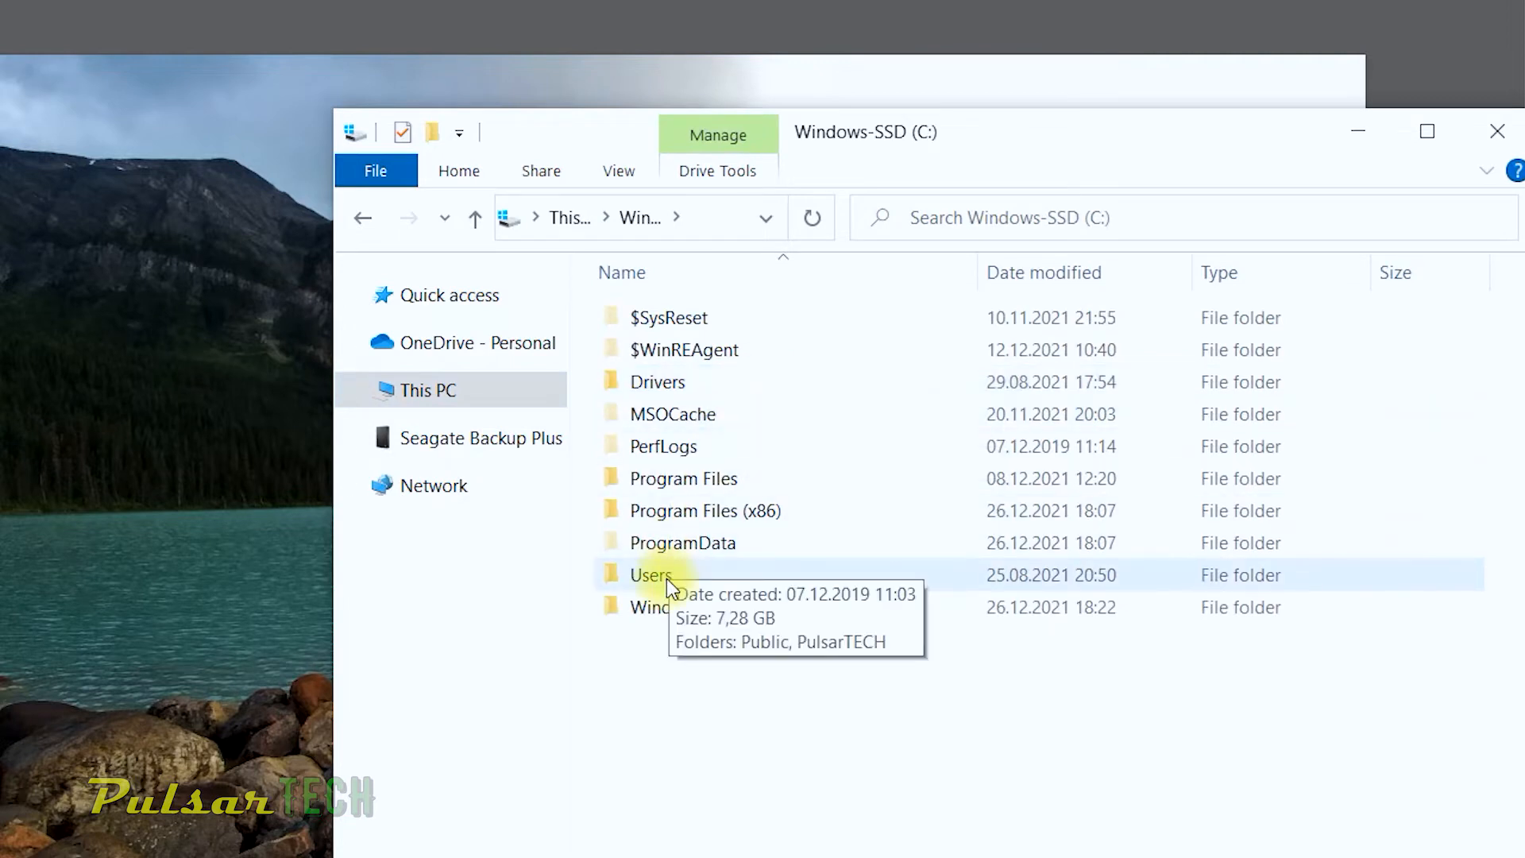
# Step: Open Users, then the PulsarTECH user folder
pyautogui.doubleClick(650, 575)
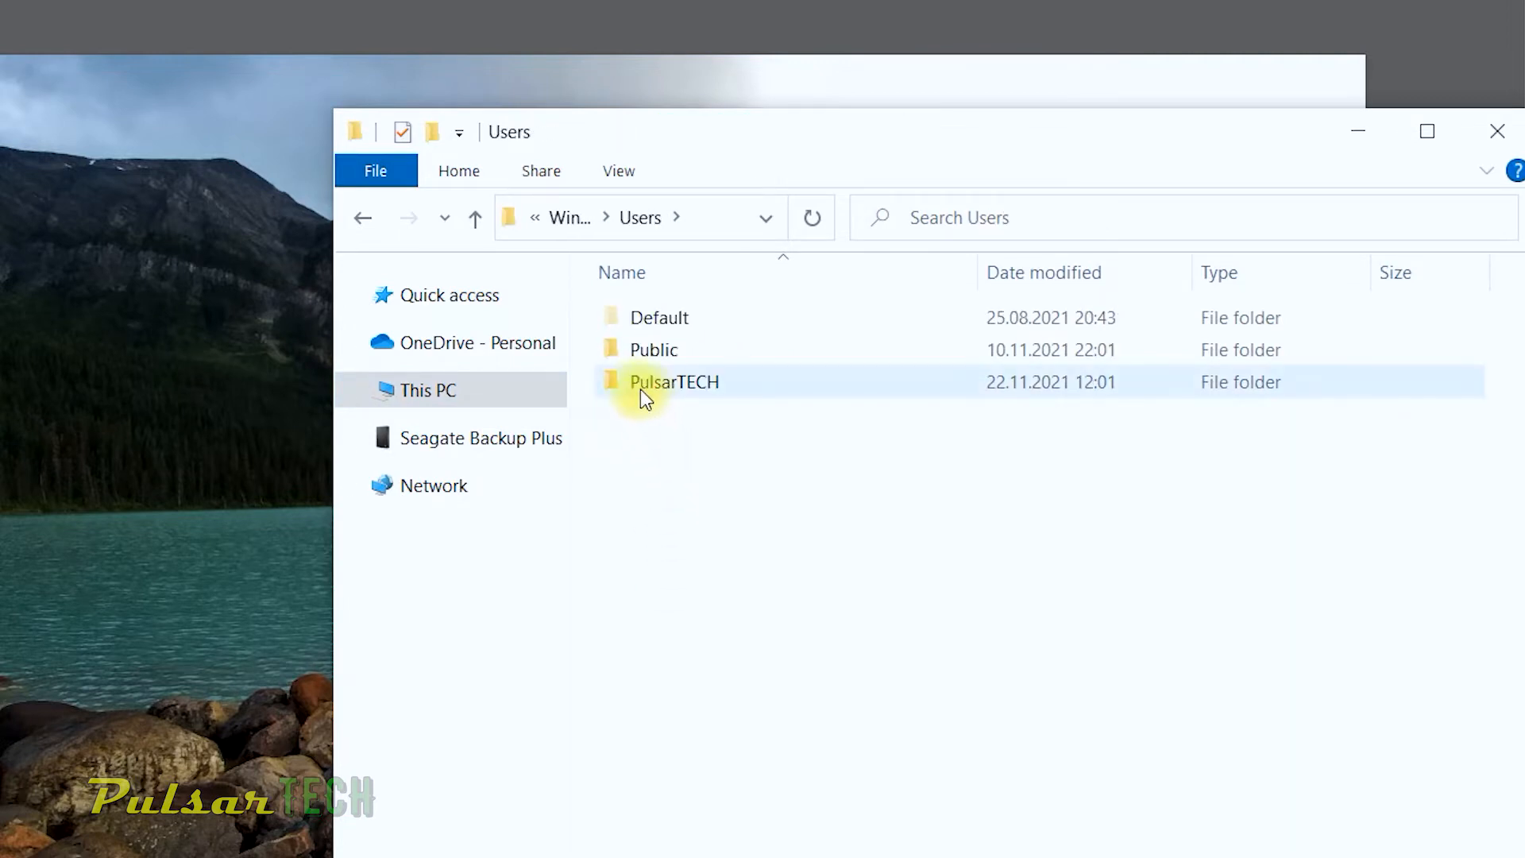
pyautogui.click(754, 455)
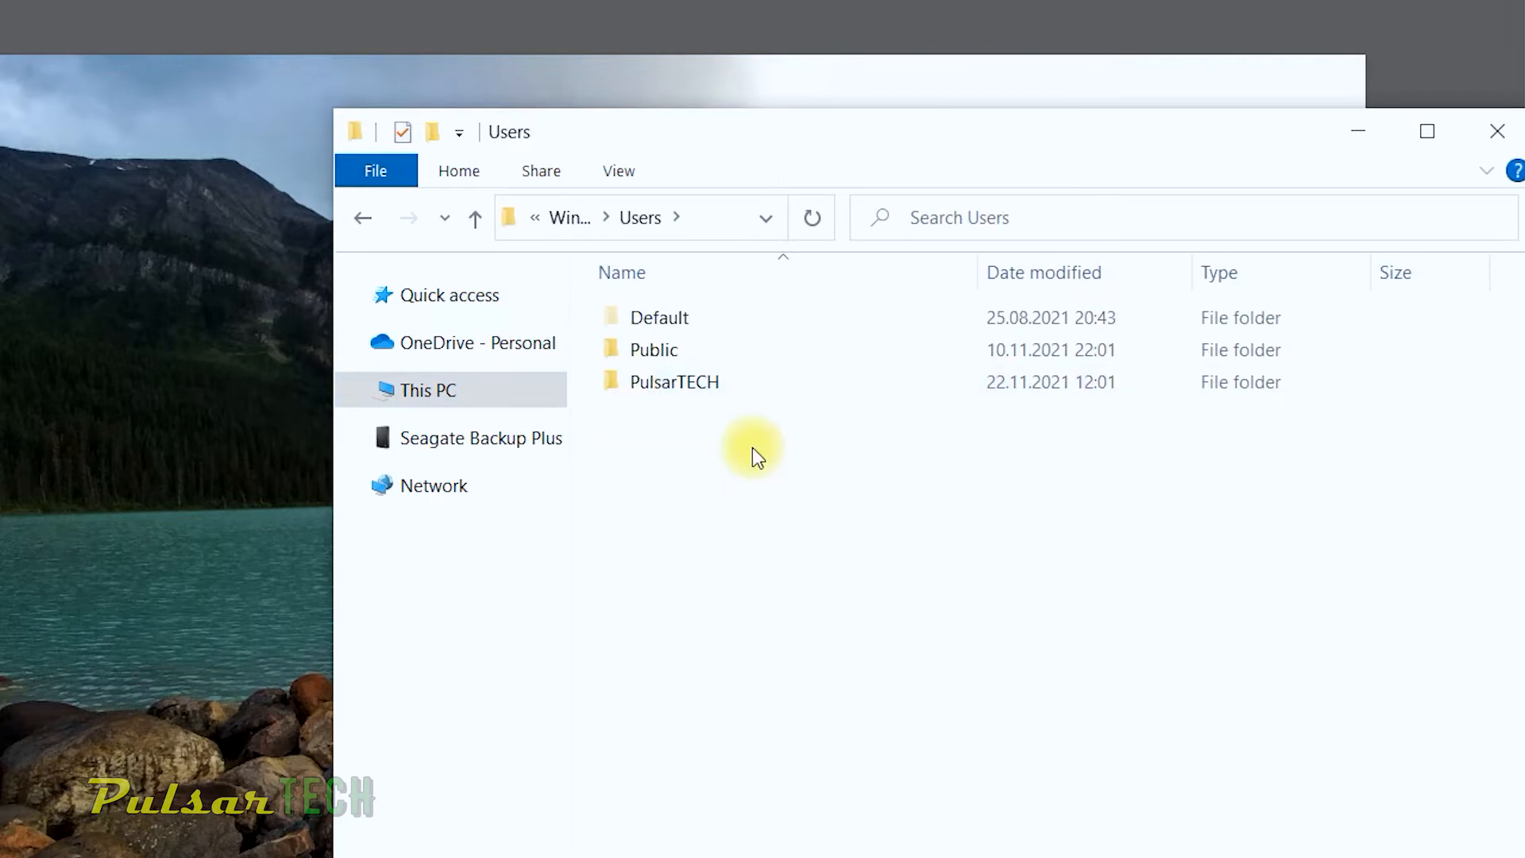
pyautogui.click(673, 381)
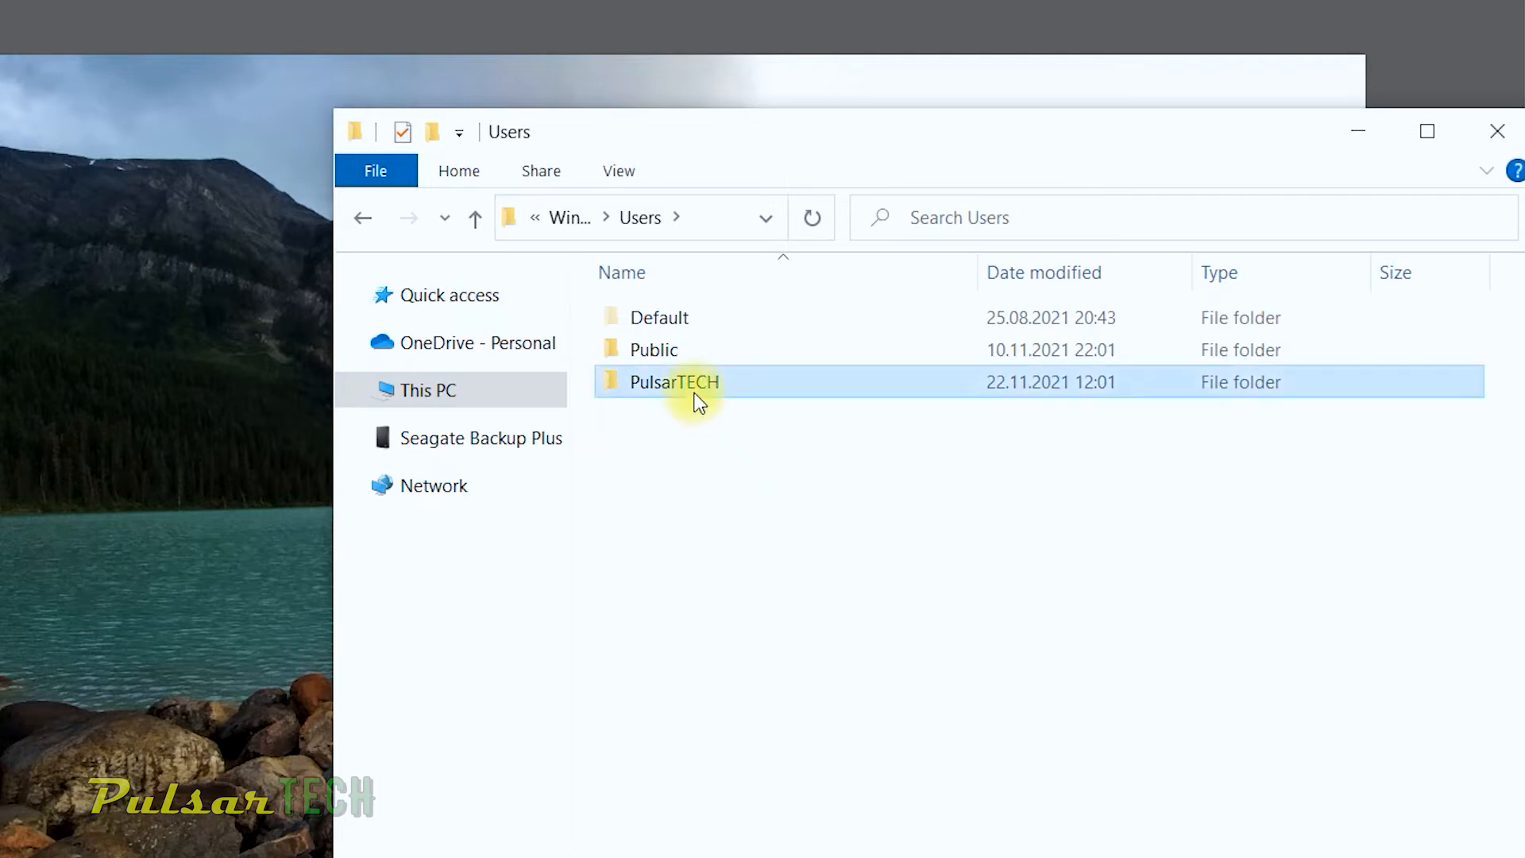
pyautogui.doubleClick(676, 381)
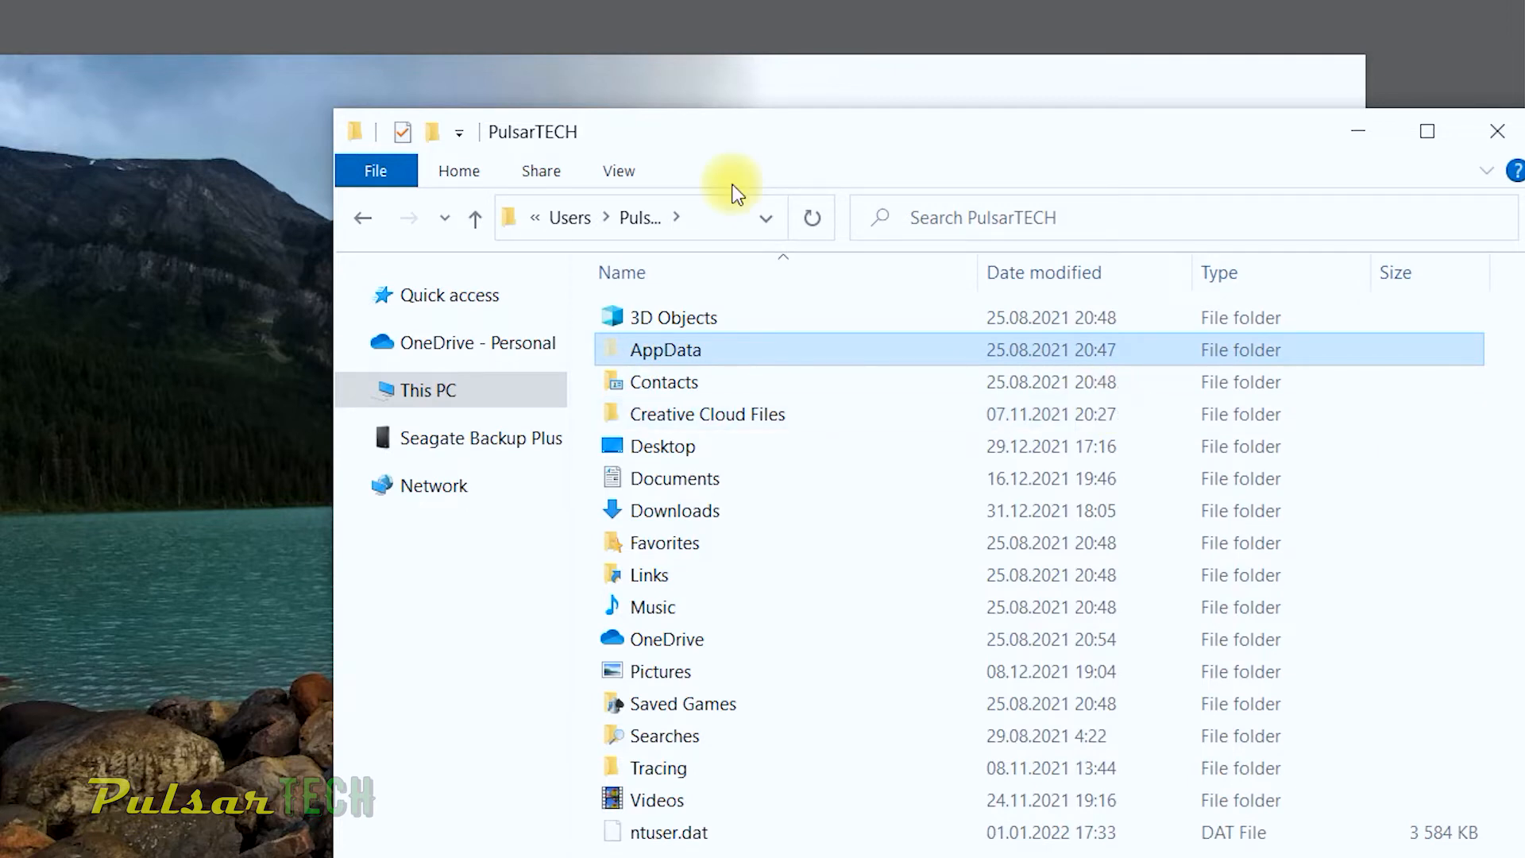
pyautogui.moveTo(718, 200)
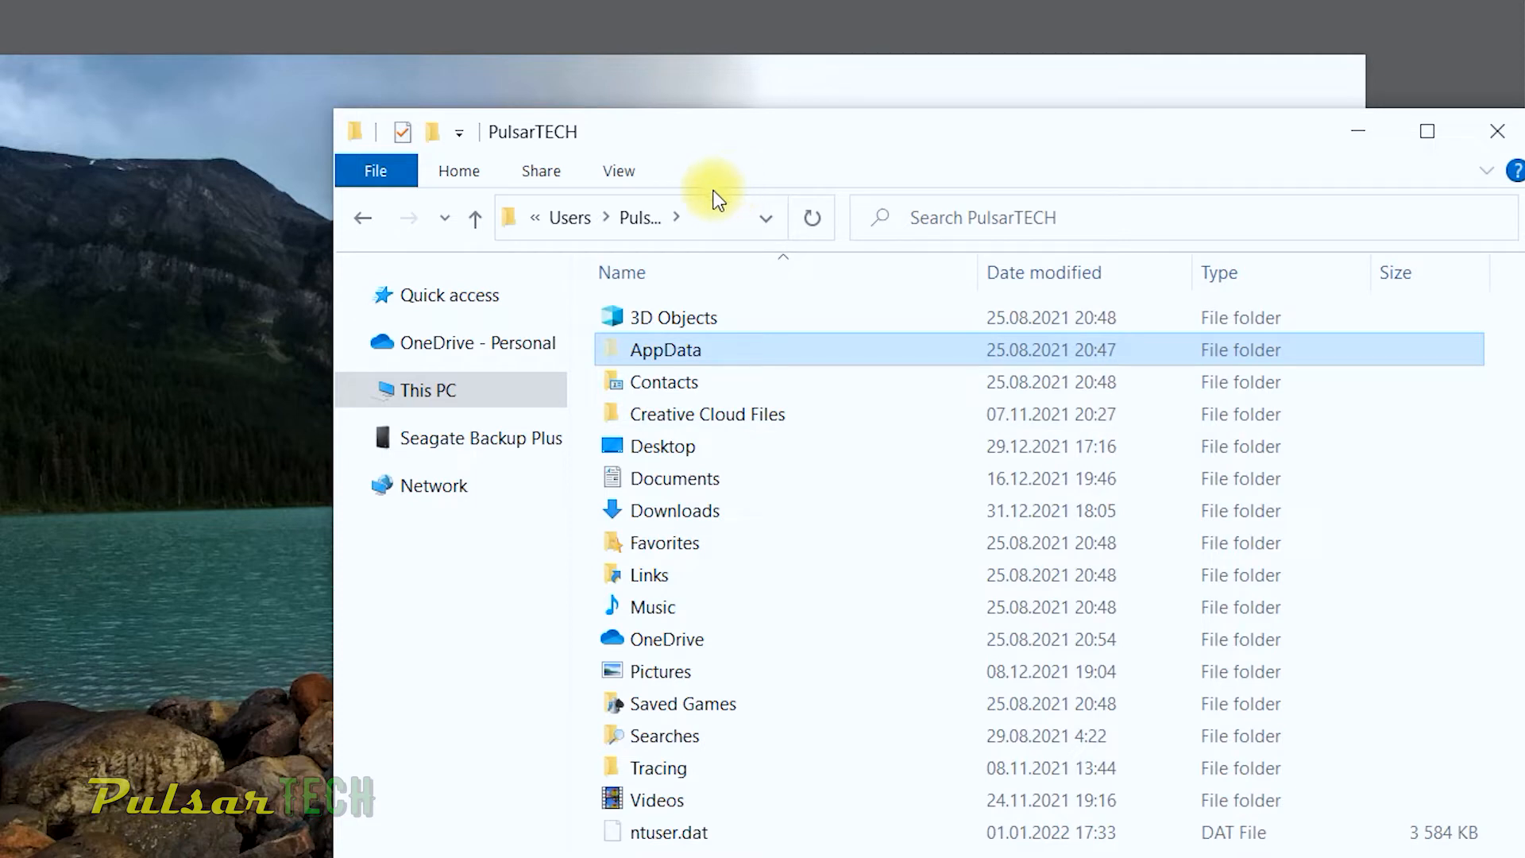
# Step: Turn on Hidden items so AppData and ntuser.dat appear
pyautogui.click(619, 170)
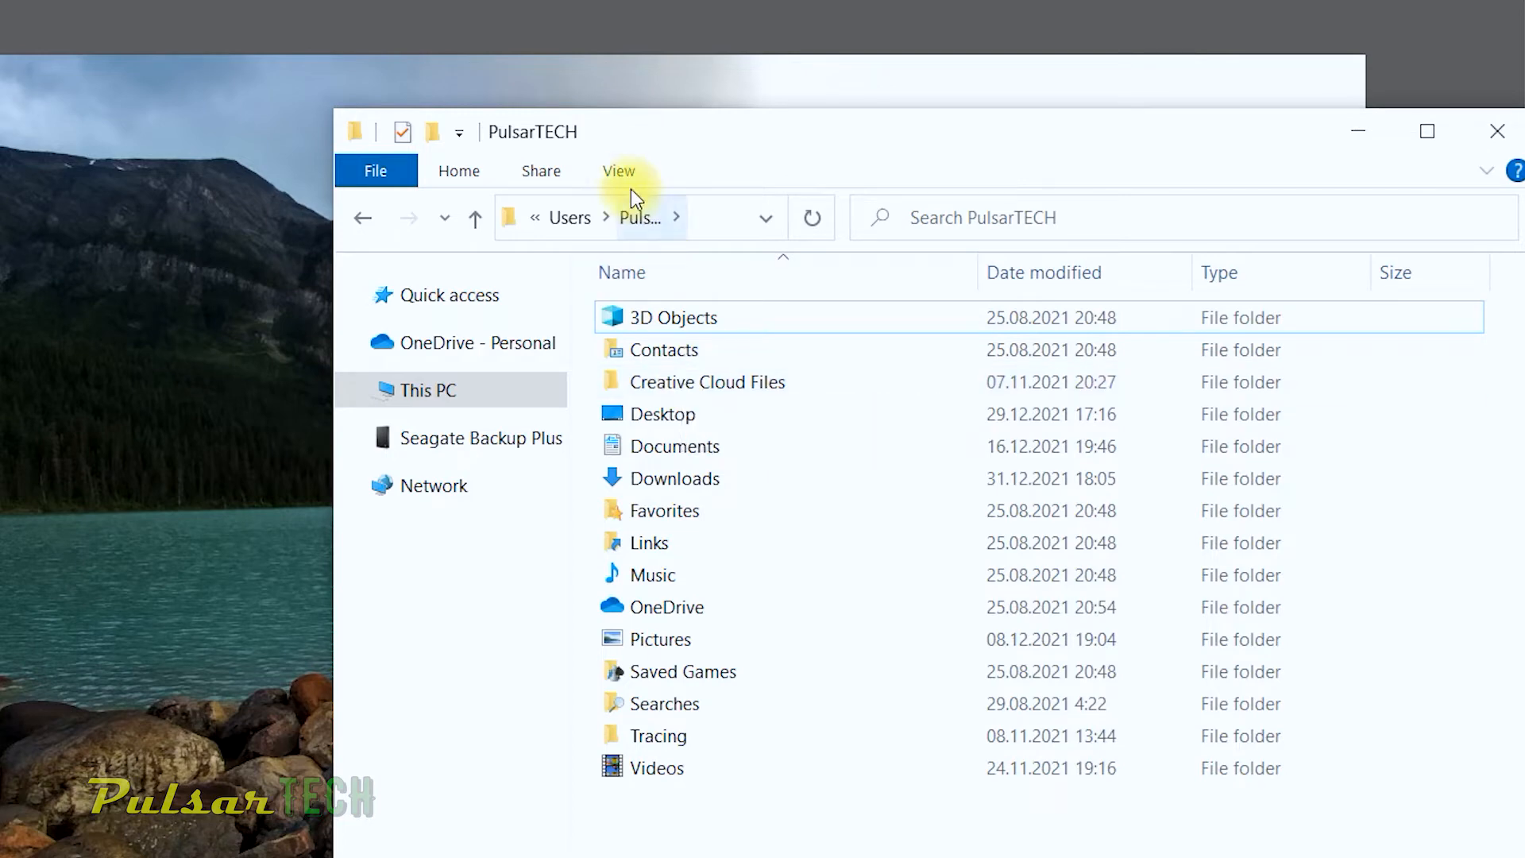
pyautogui.click(619, 170)
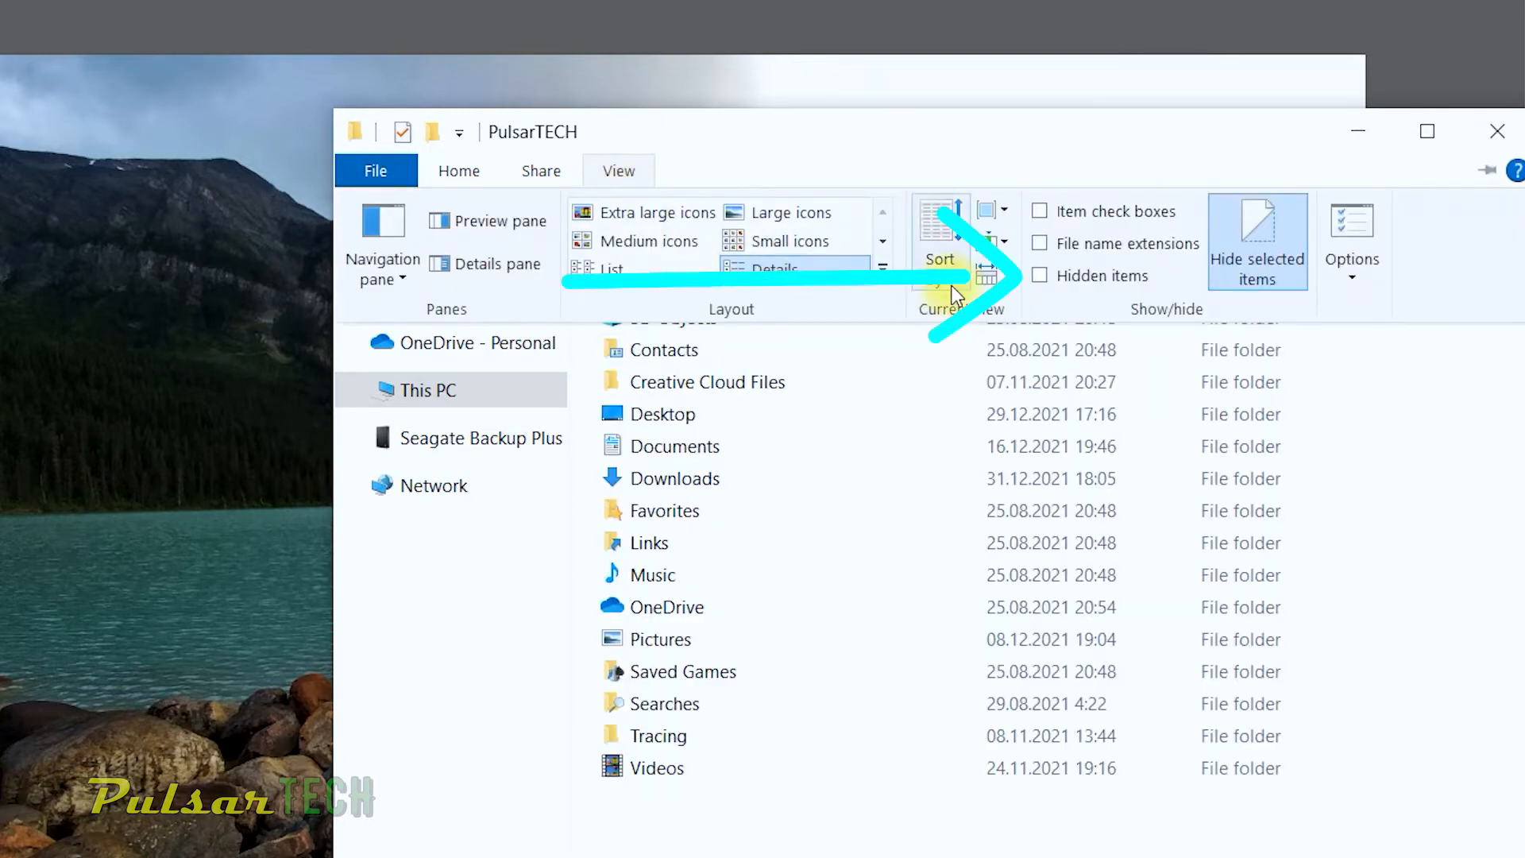
pyautogui.moveTo(1040, 276)
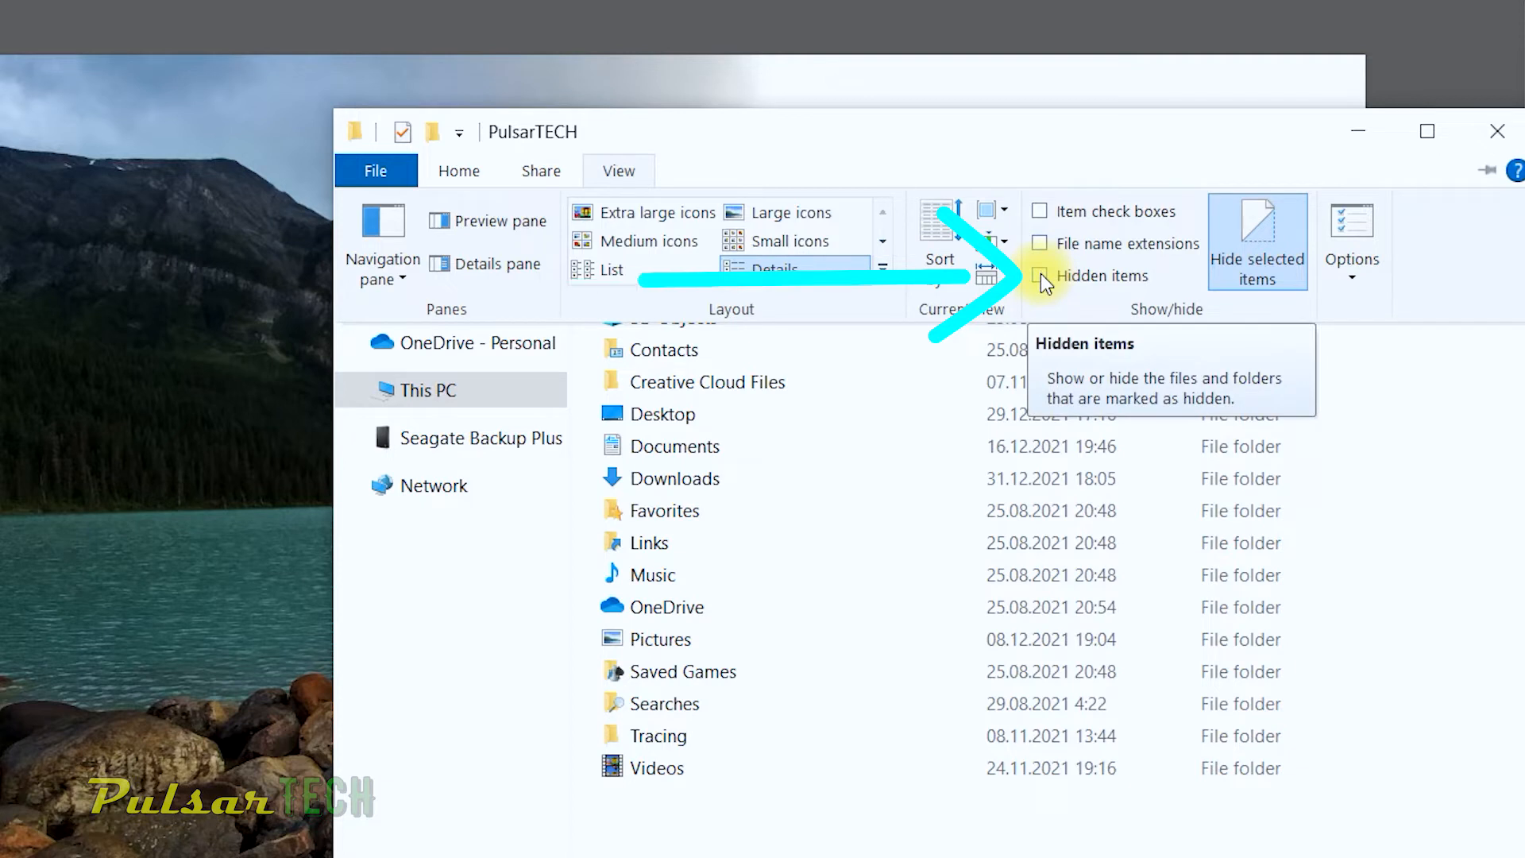
pyautogui.click(1040, 276)
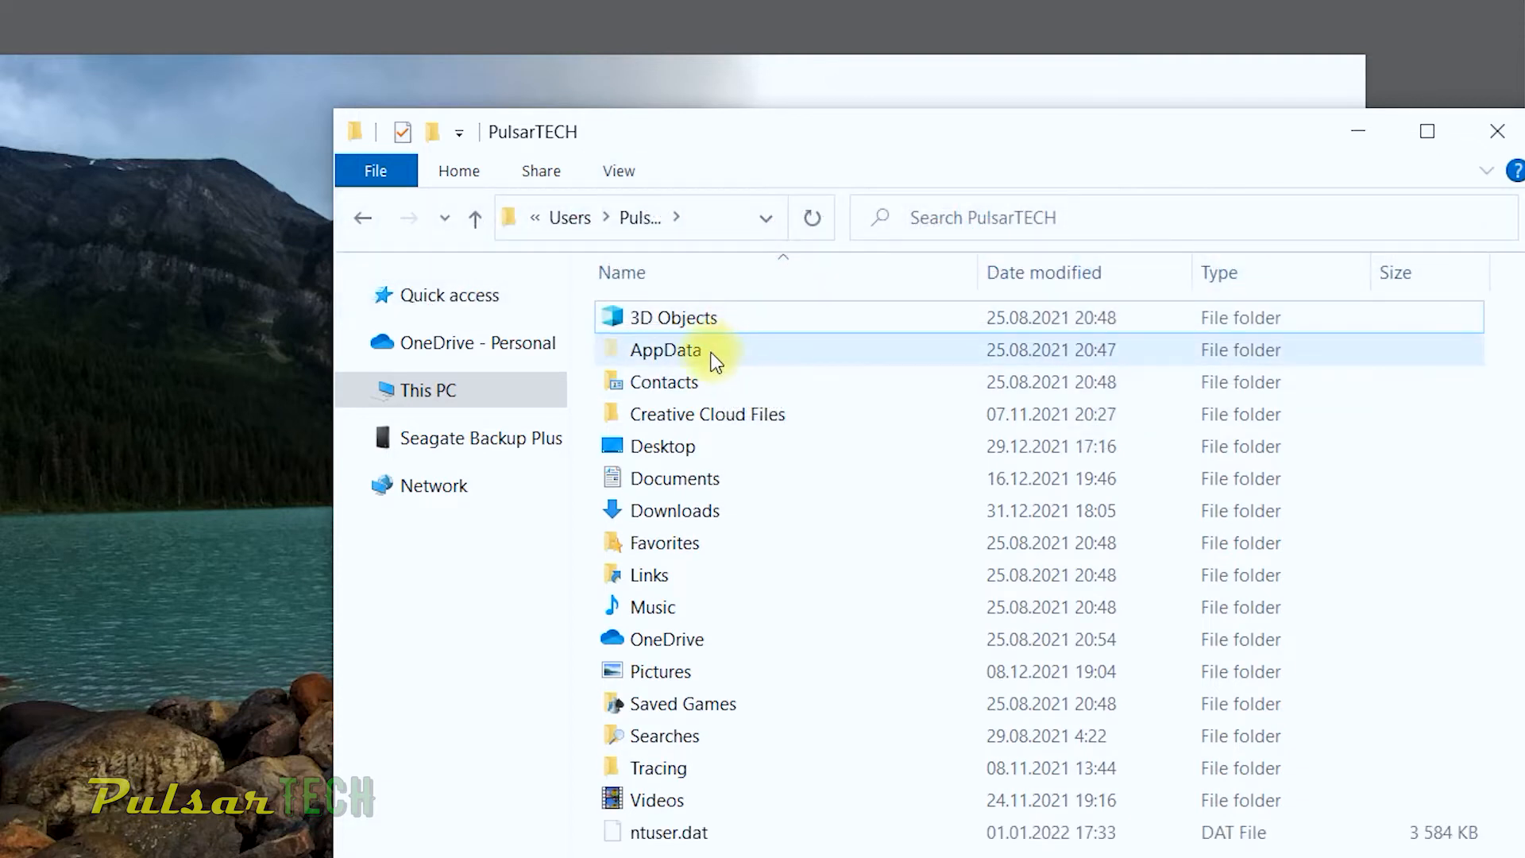
pyautogui.moveTo(684, 362)
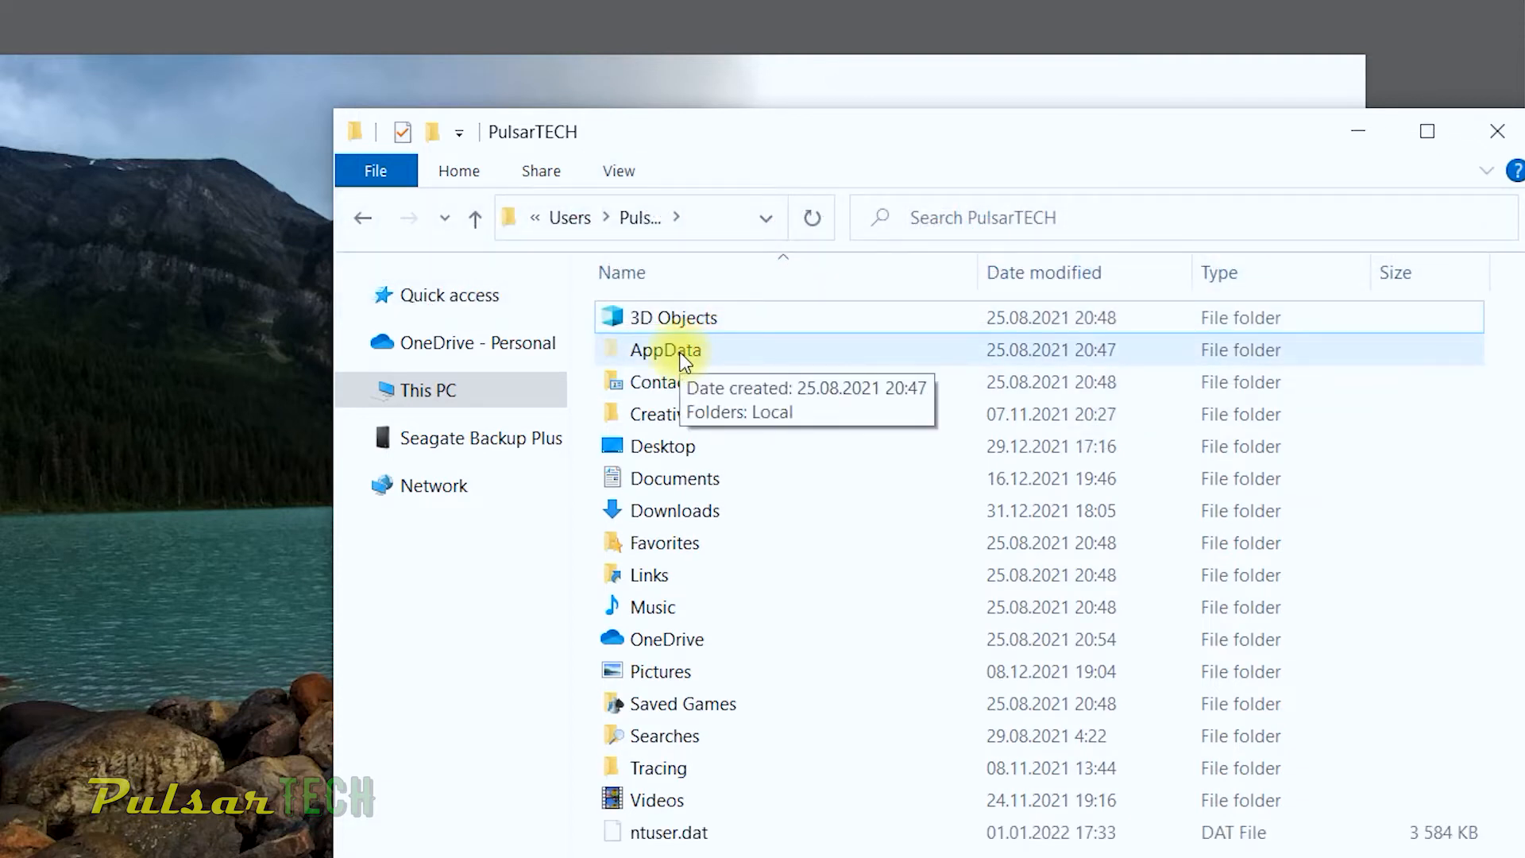
# Step: Navigate AppData > Roaming > Adobe > Adobe Photoshop CC 2019
pyautogui.doubleClick(664, 349)
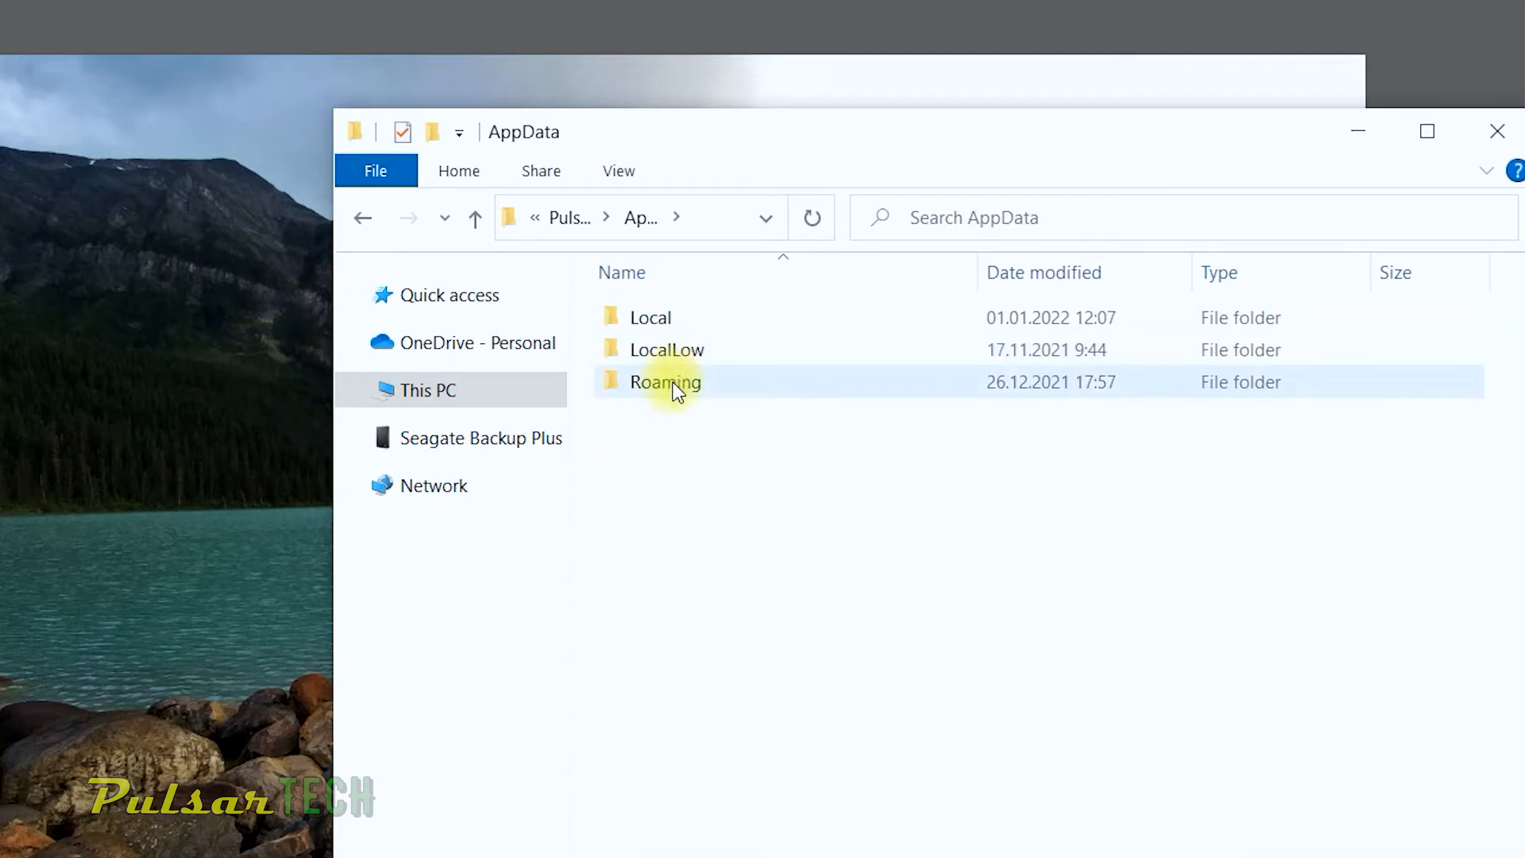
pyautogui.doubleClick(665, 382)
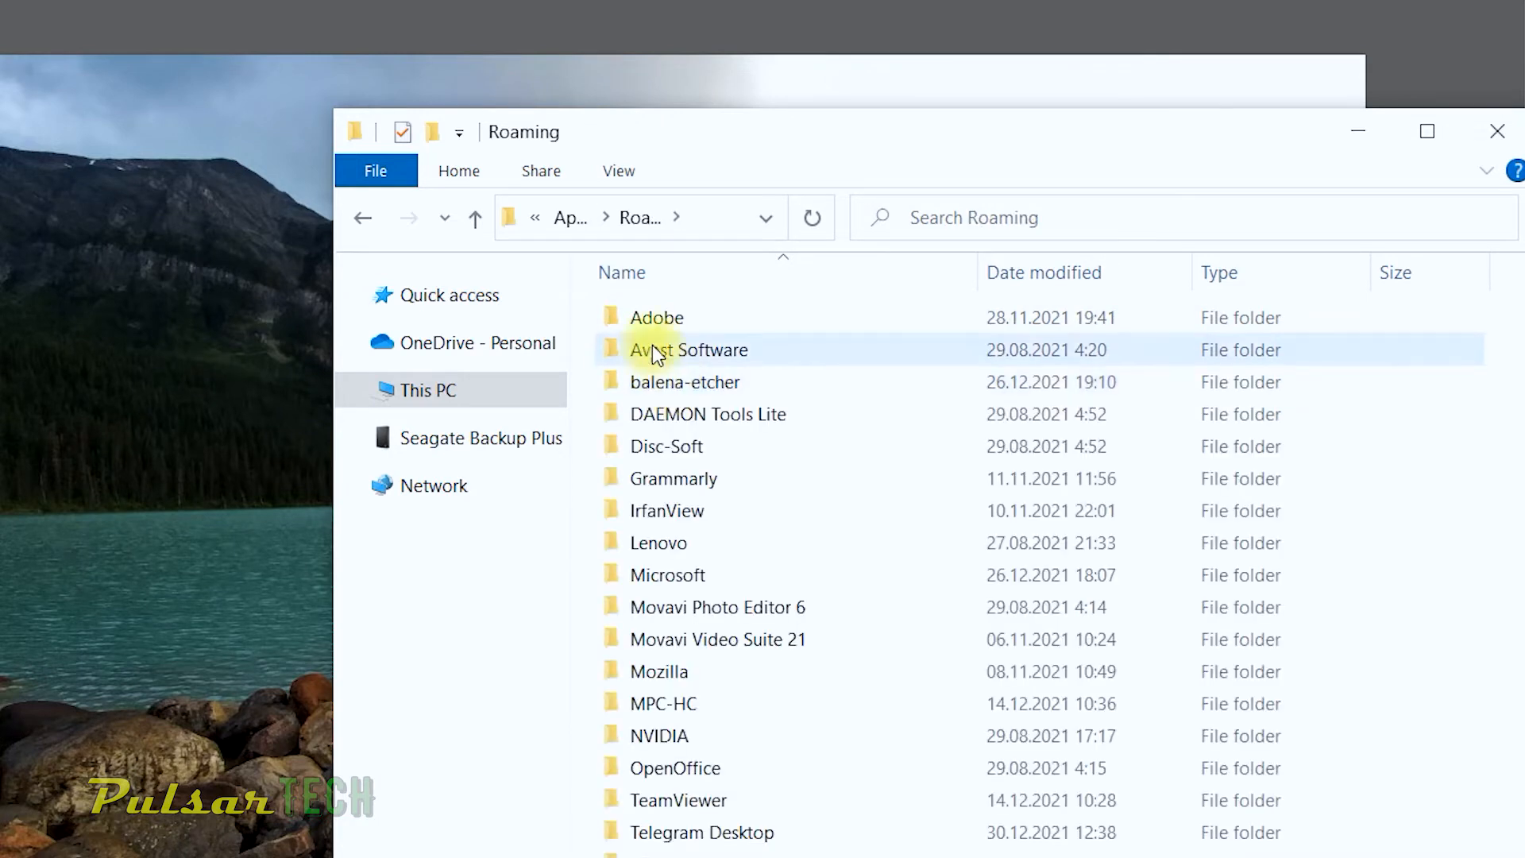
pyautogui.doubleClick(657, 317)
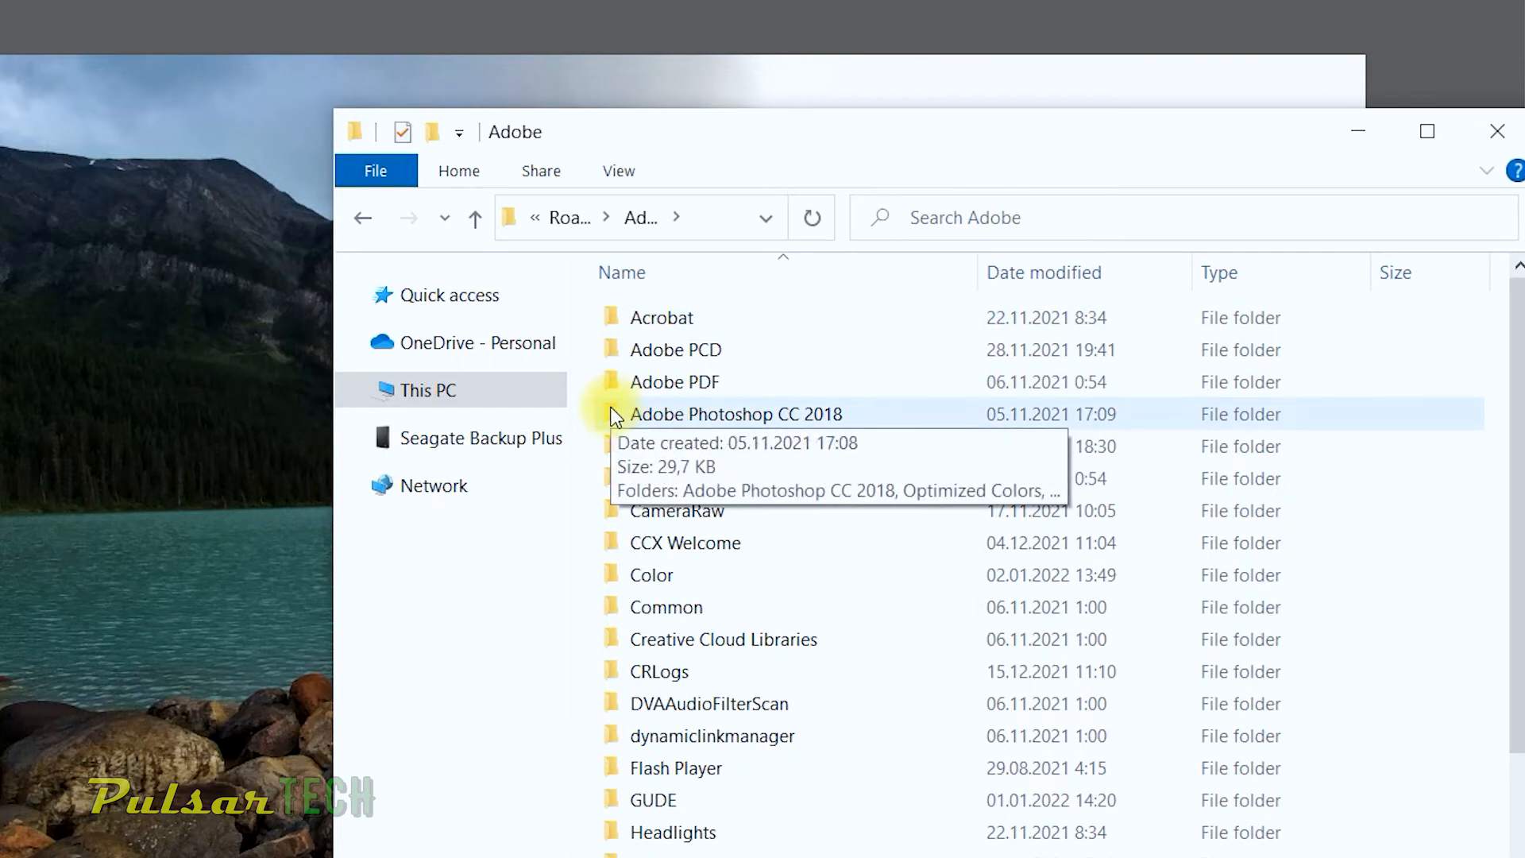
pyautogui.moveTo(811, 351)
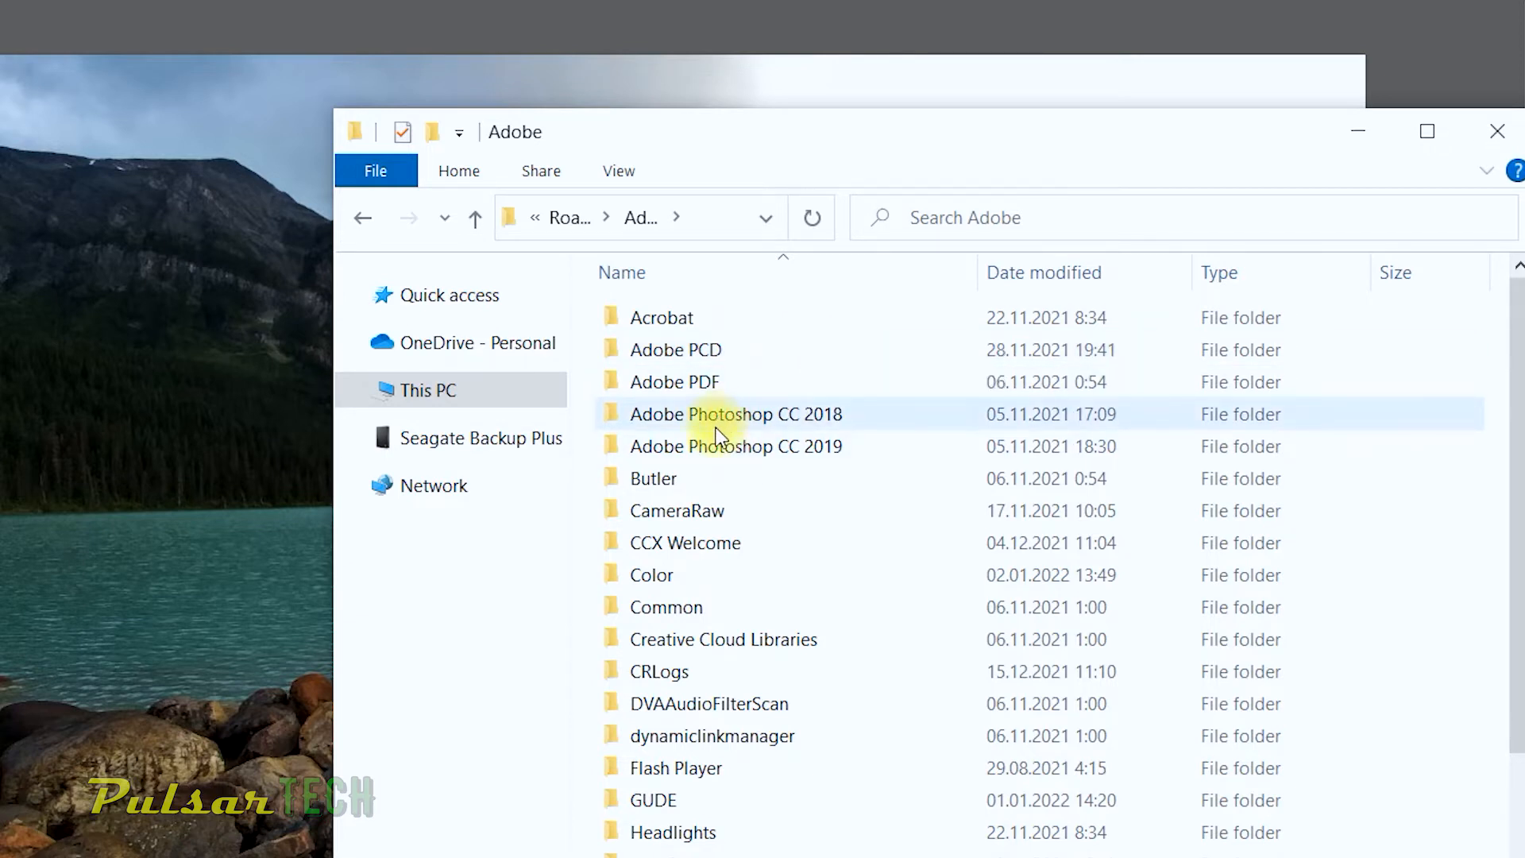
pyautogui.moveTo(715, 448)
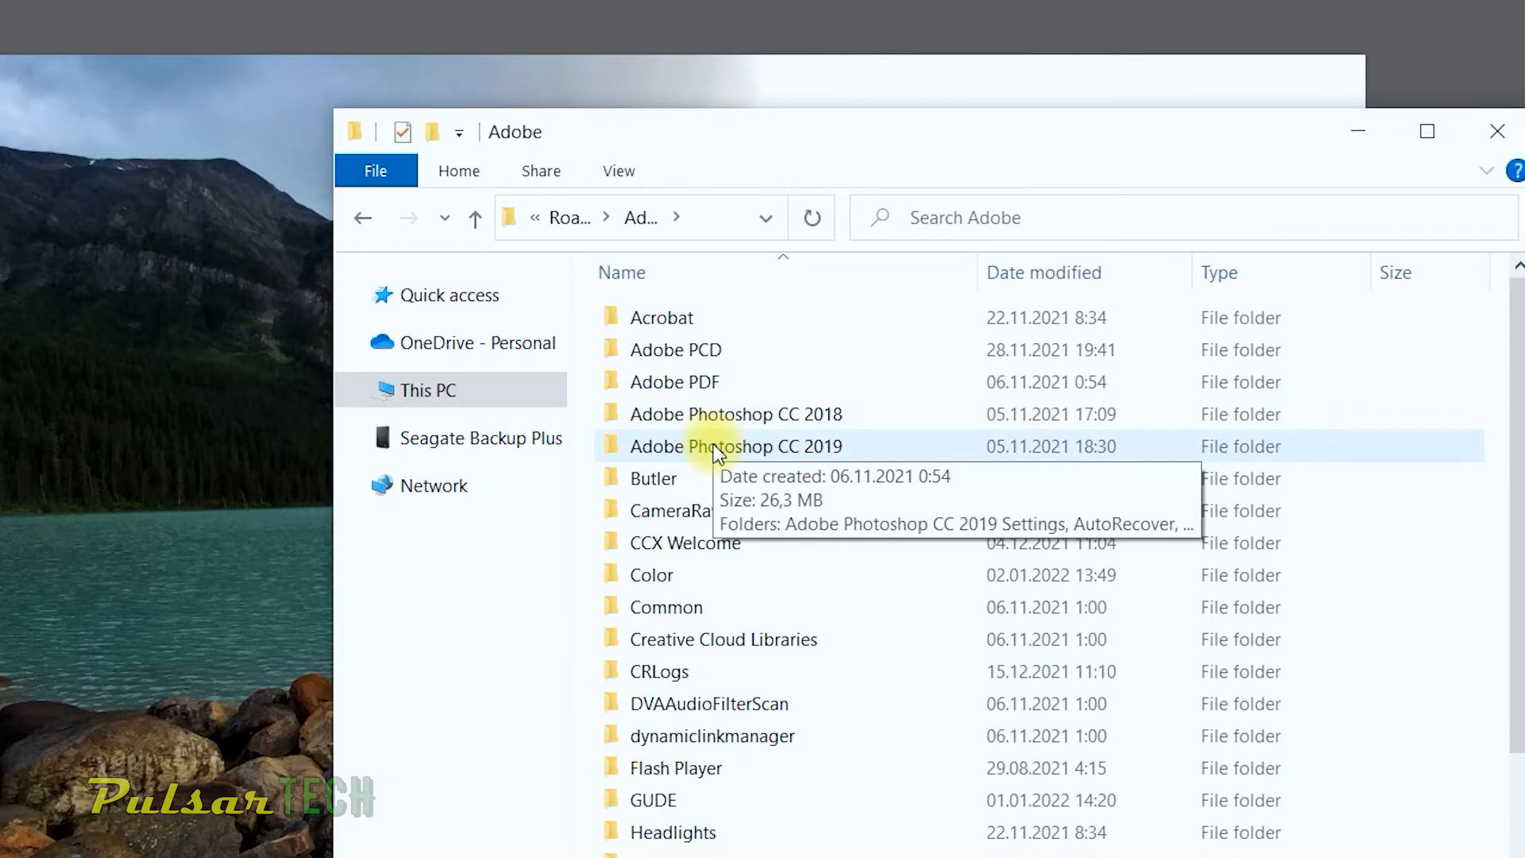
pyautogui.moveTo(690, 413)
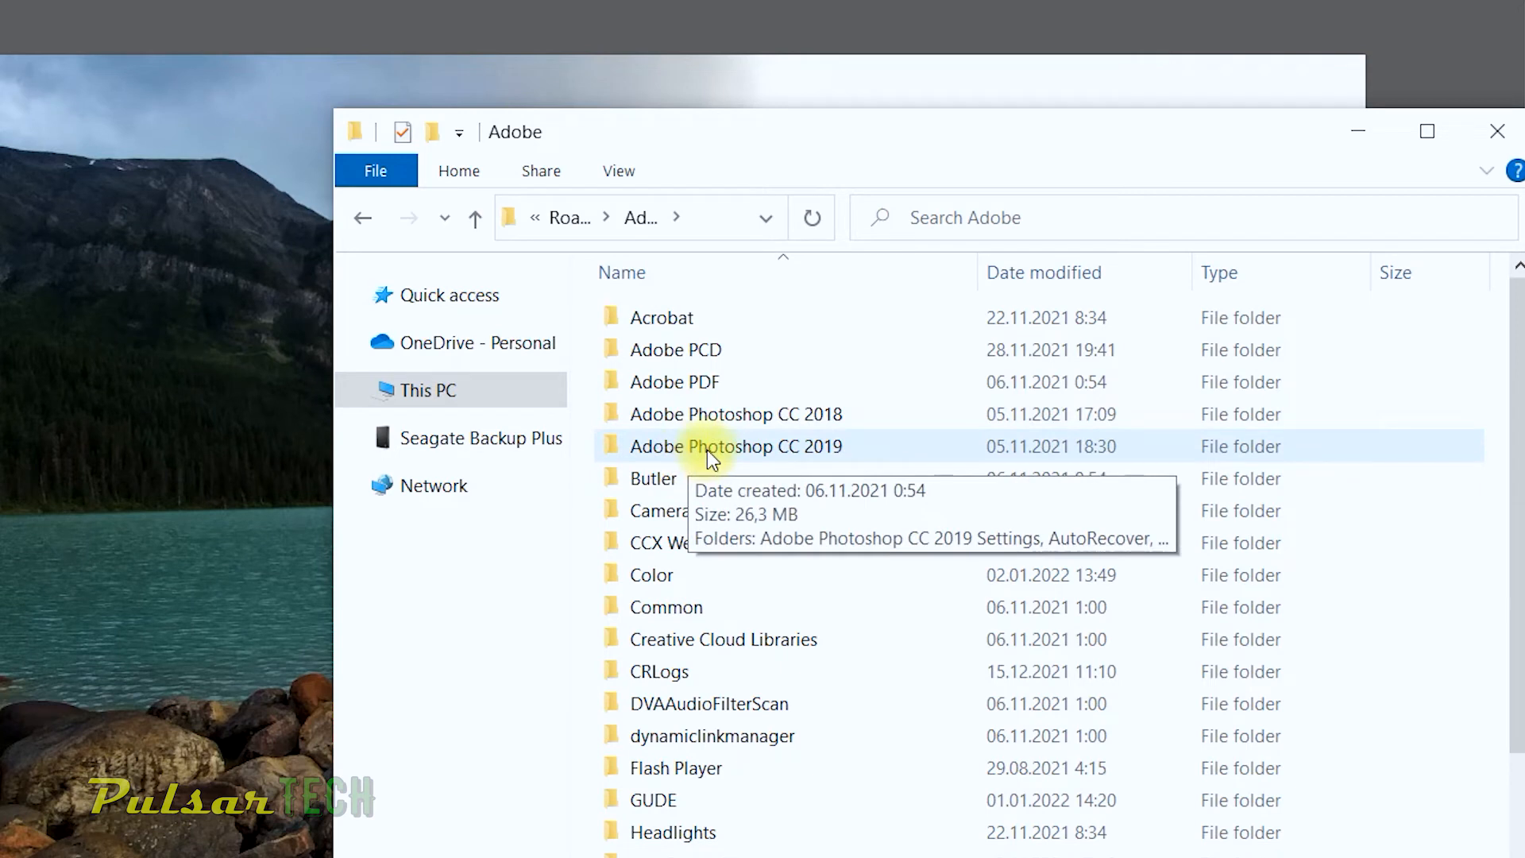
pyautogui.doubleClick(735, 446)
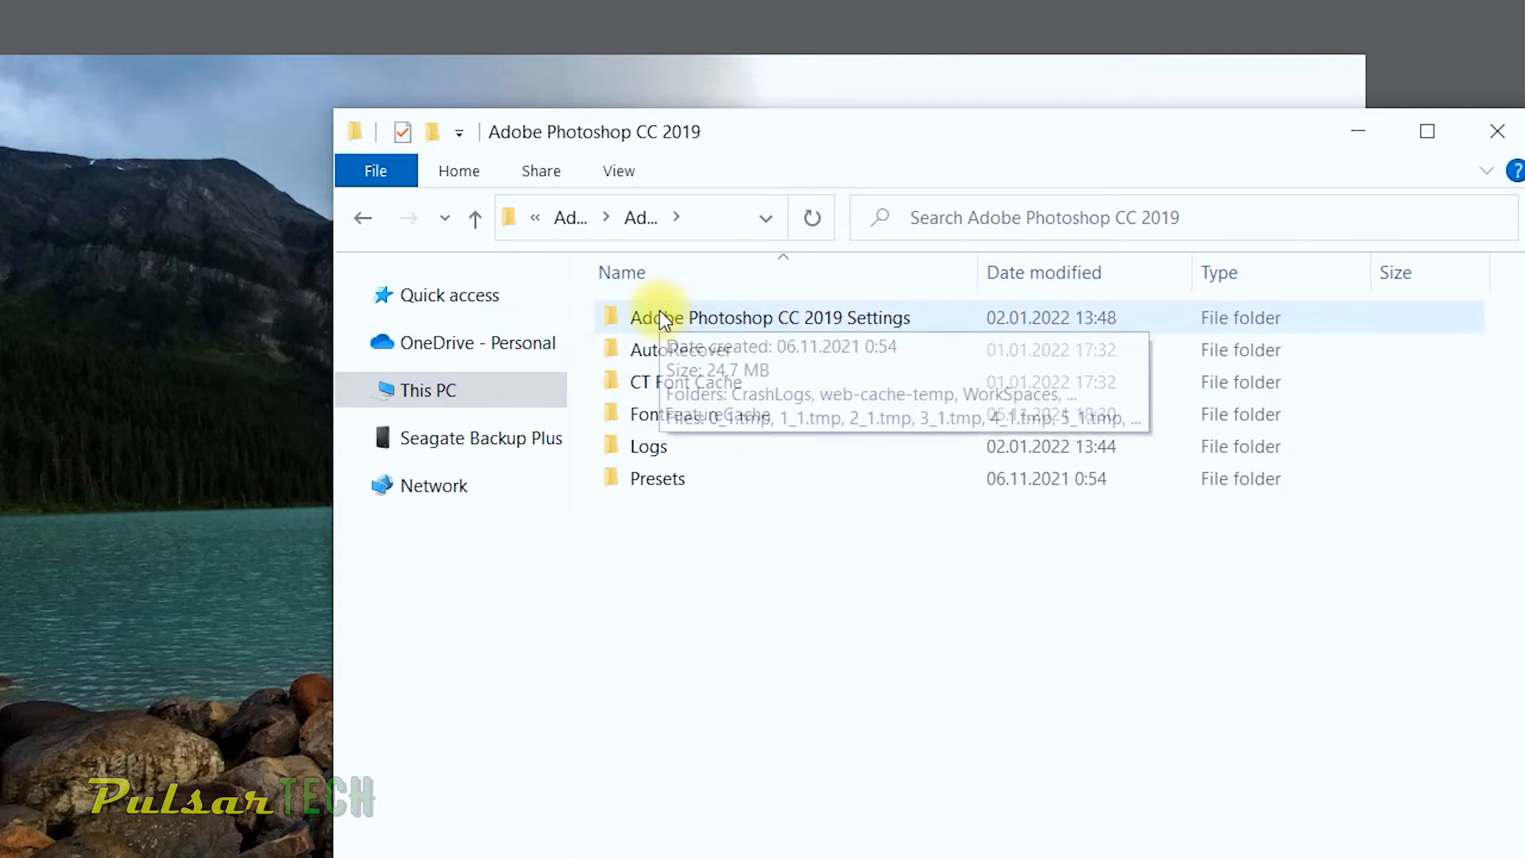
# Step: Open Adobe Photoshop CC 2019 Settings, then its WorkSpaces folder
pyautogui.doubleClick(768, 317)
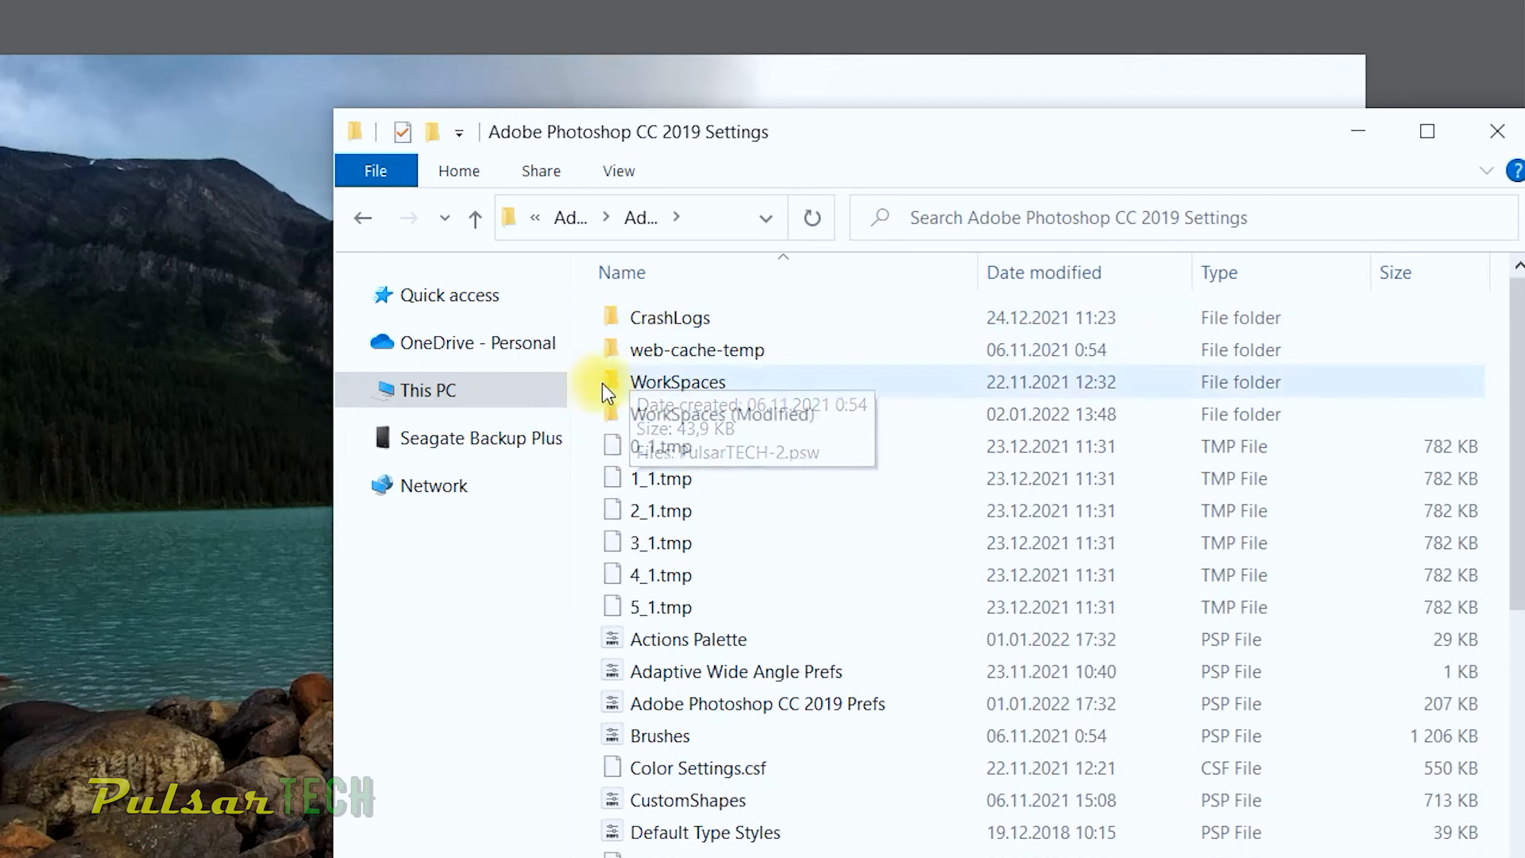
pyautogui.doubleClick(678, 381)
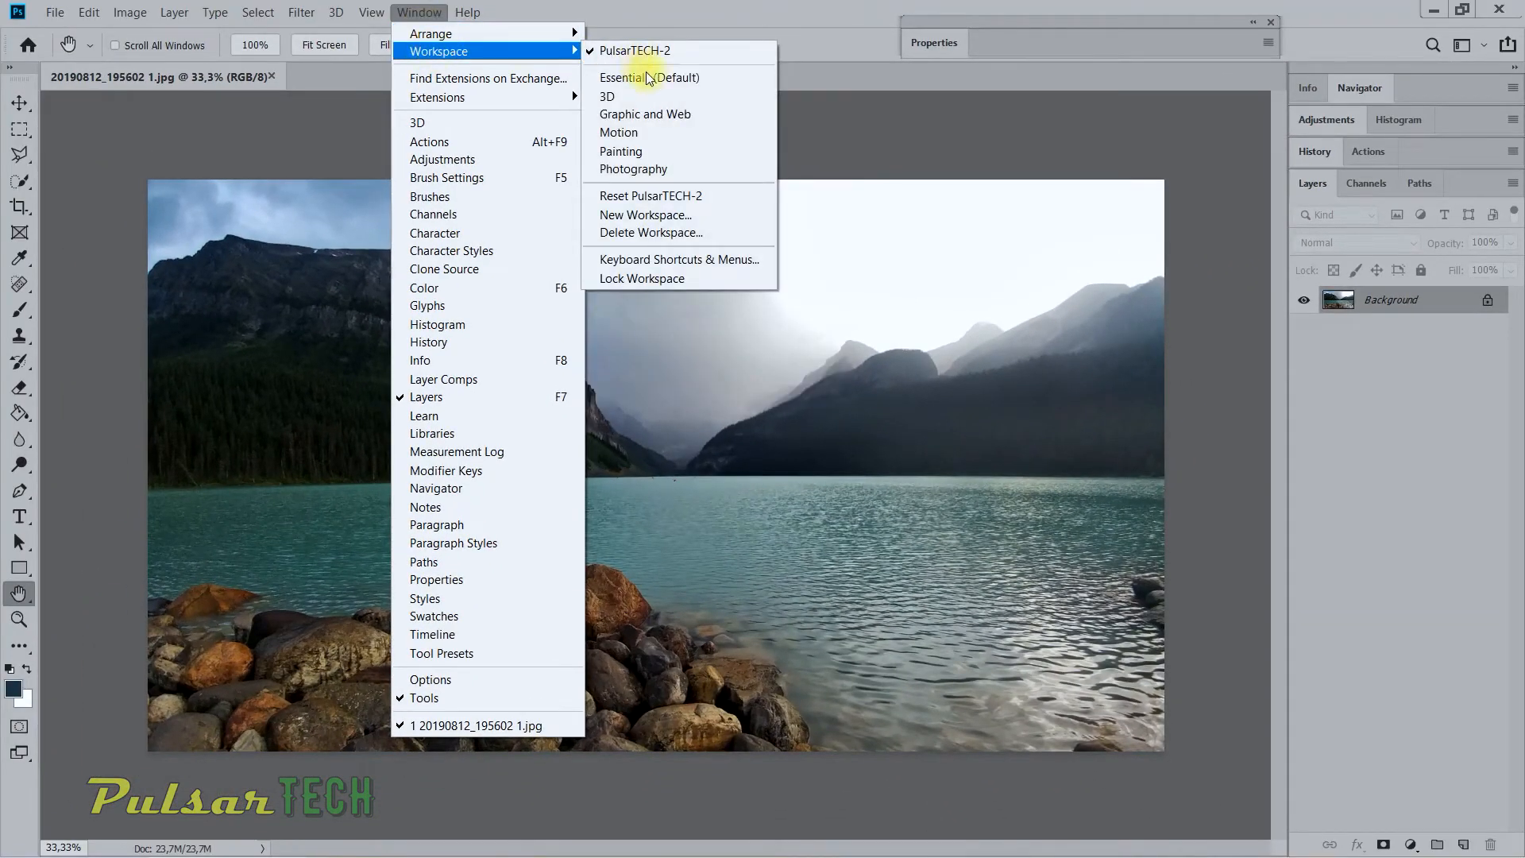
# Step: Save workspace 'PS-3' including keyboard shortcuts, menus and toolbar
pyautogui.click(645, 215)
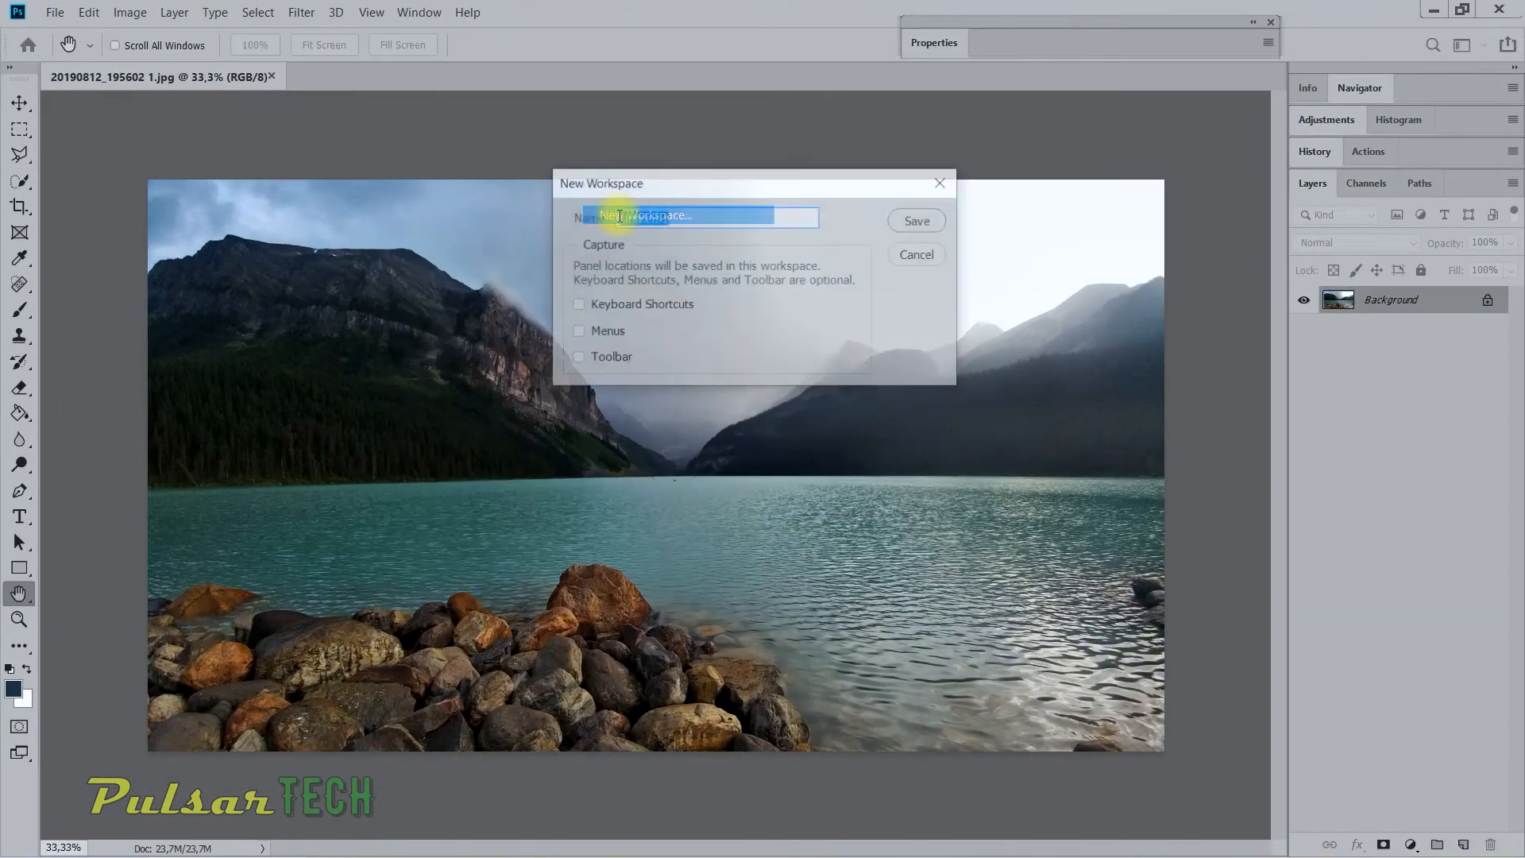
pyautogui.write('PS')
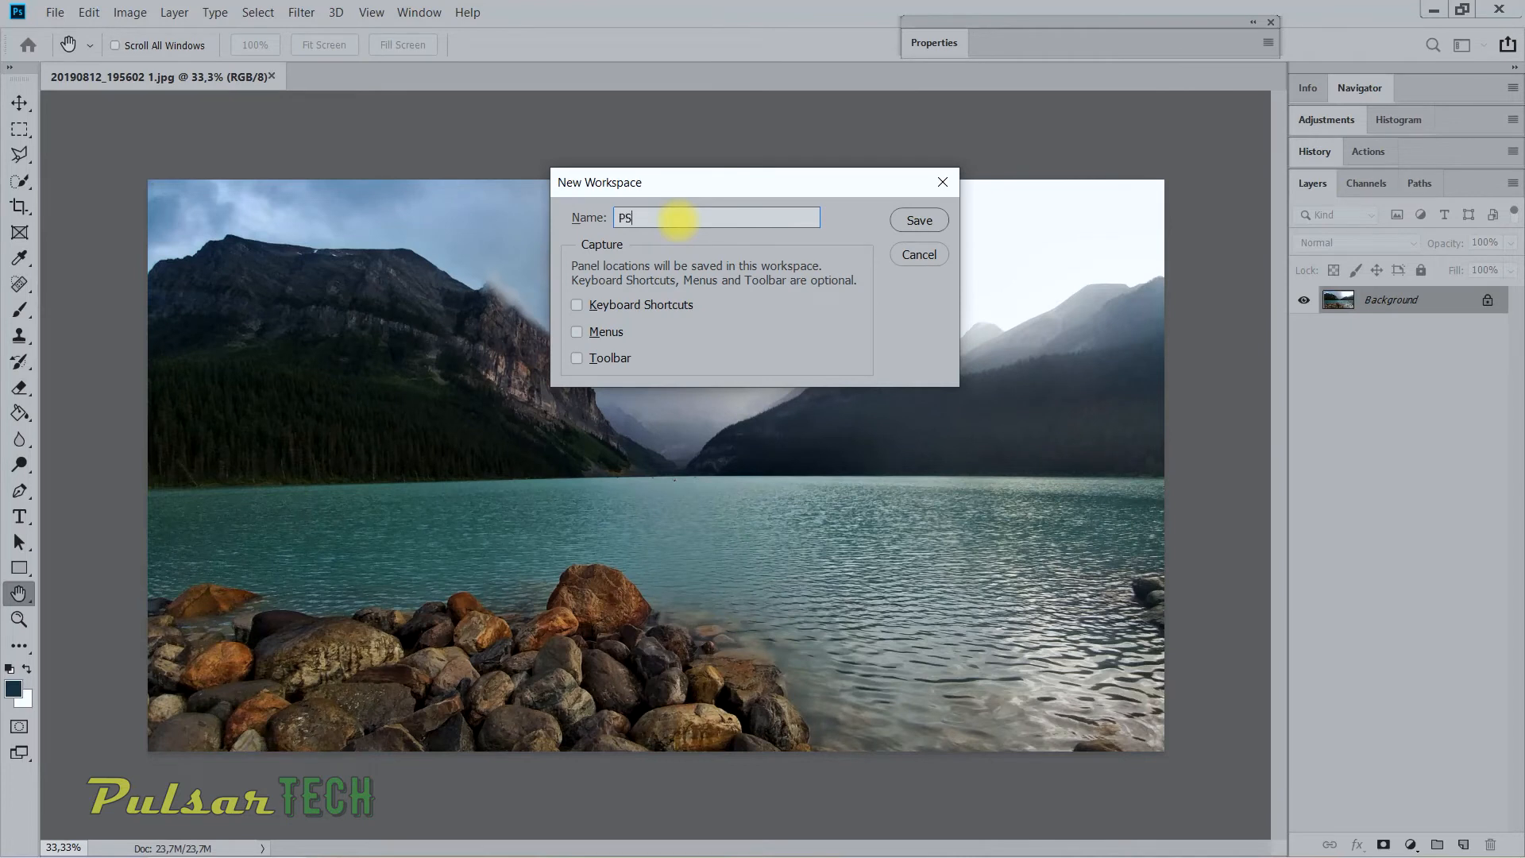
pyautogui.write('-3')
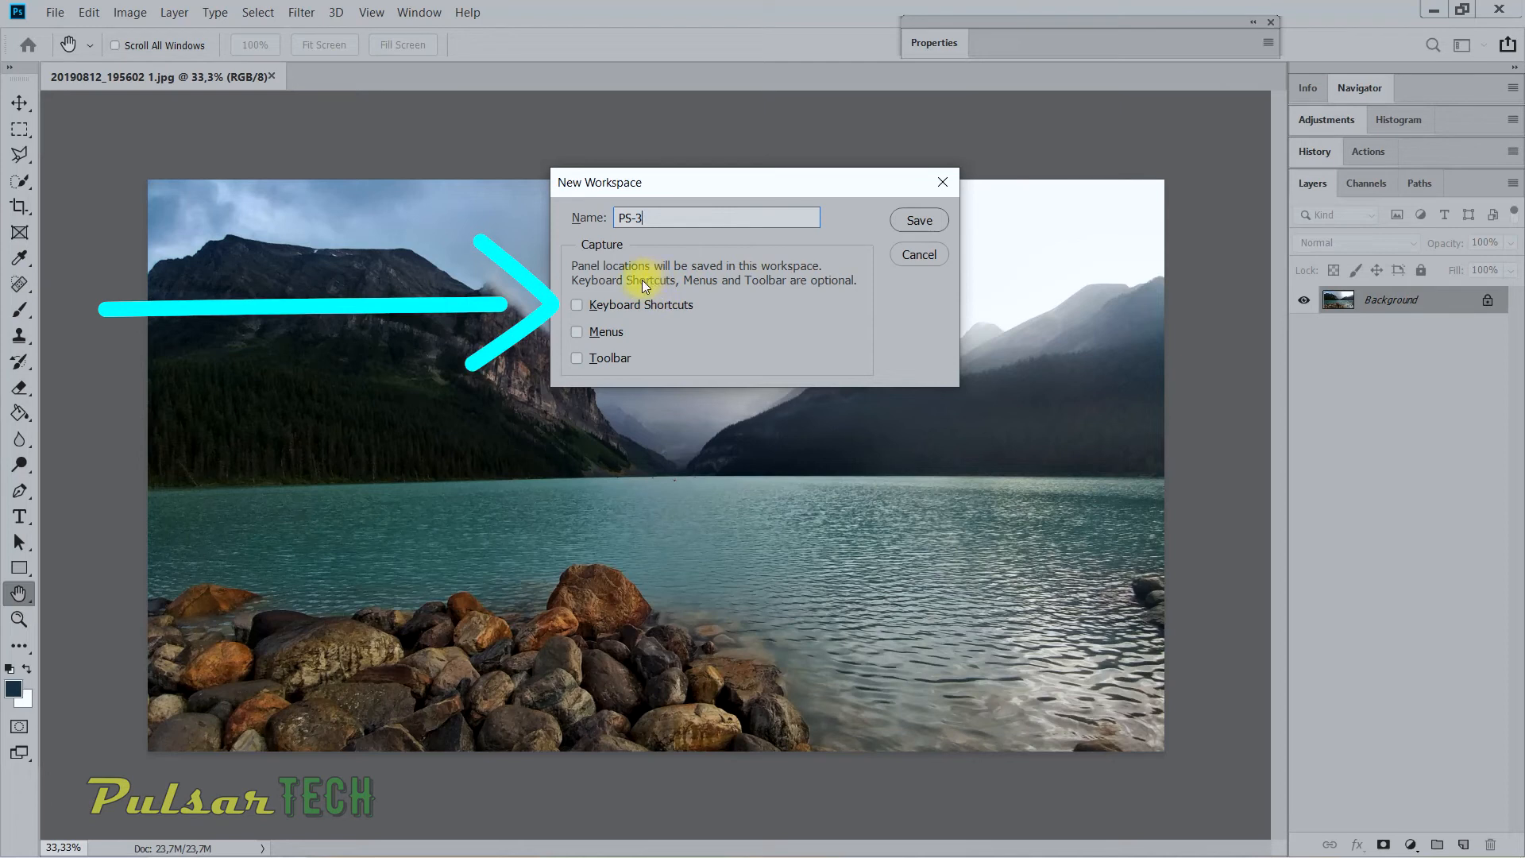
pyautogui.moveTo(559, 428)
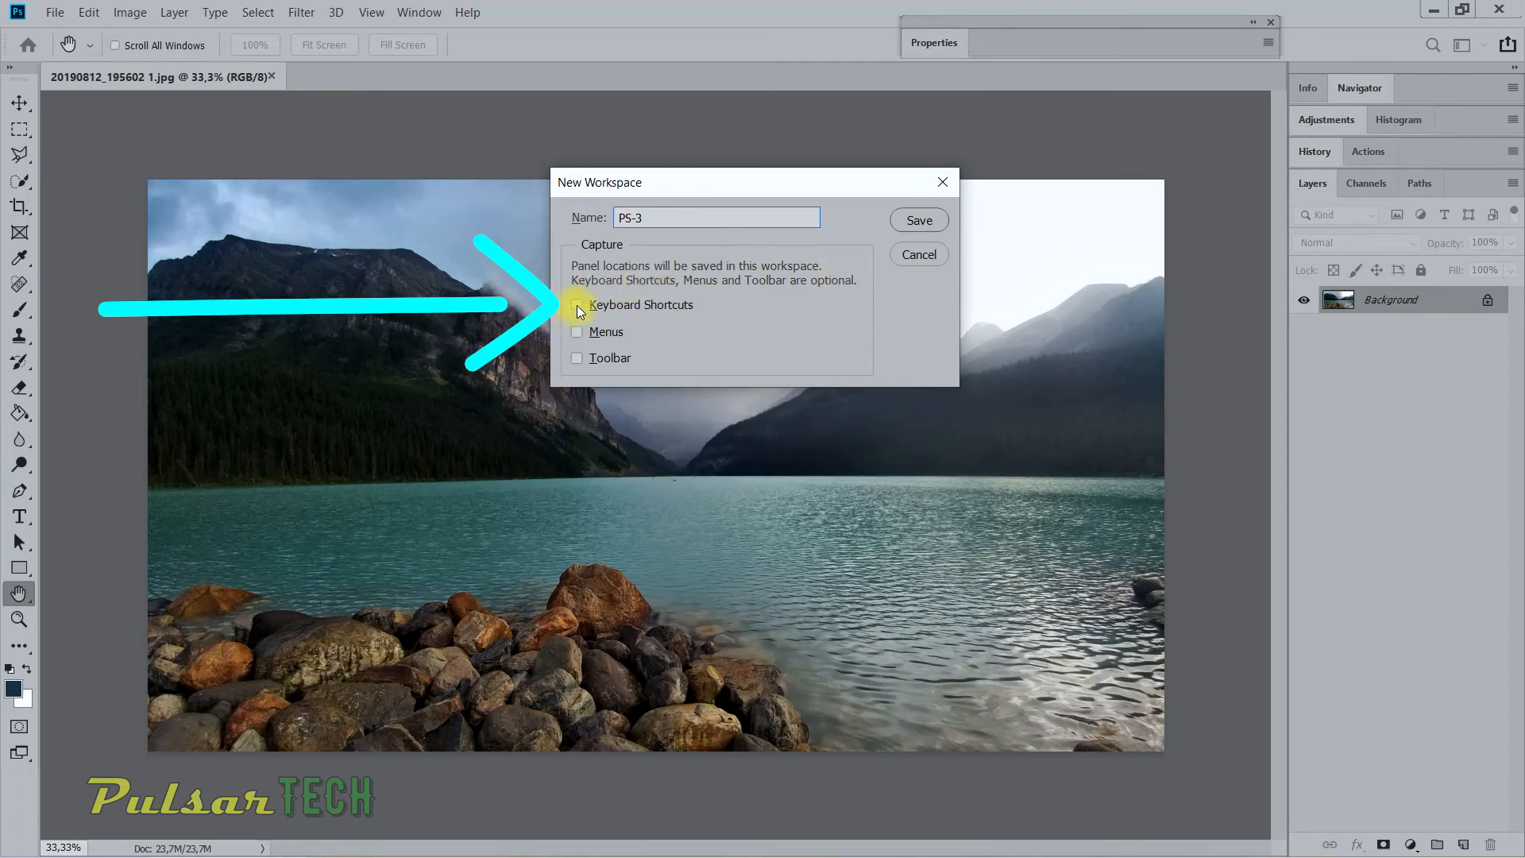
pyautogui.click(576, 304)
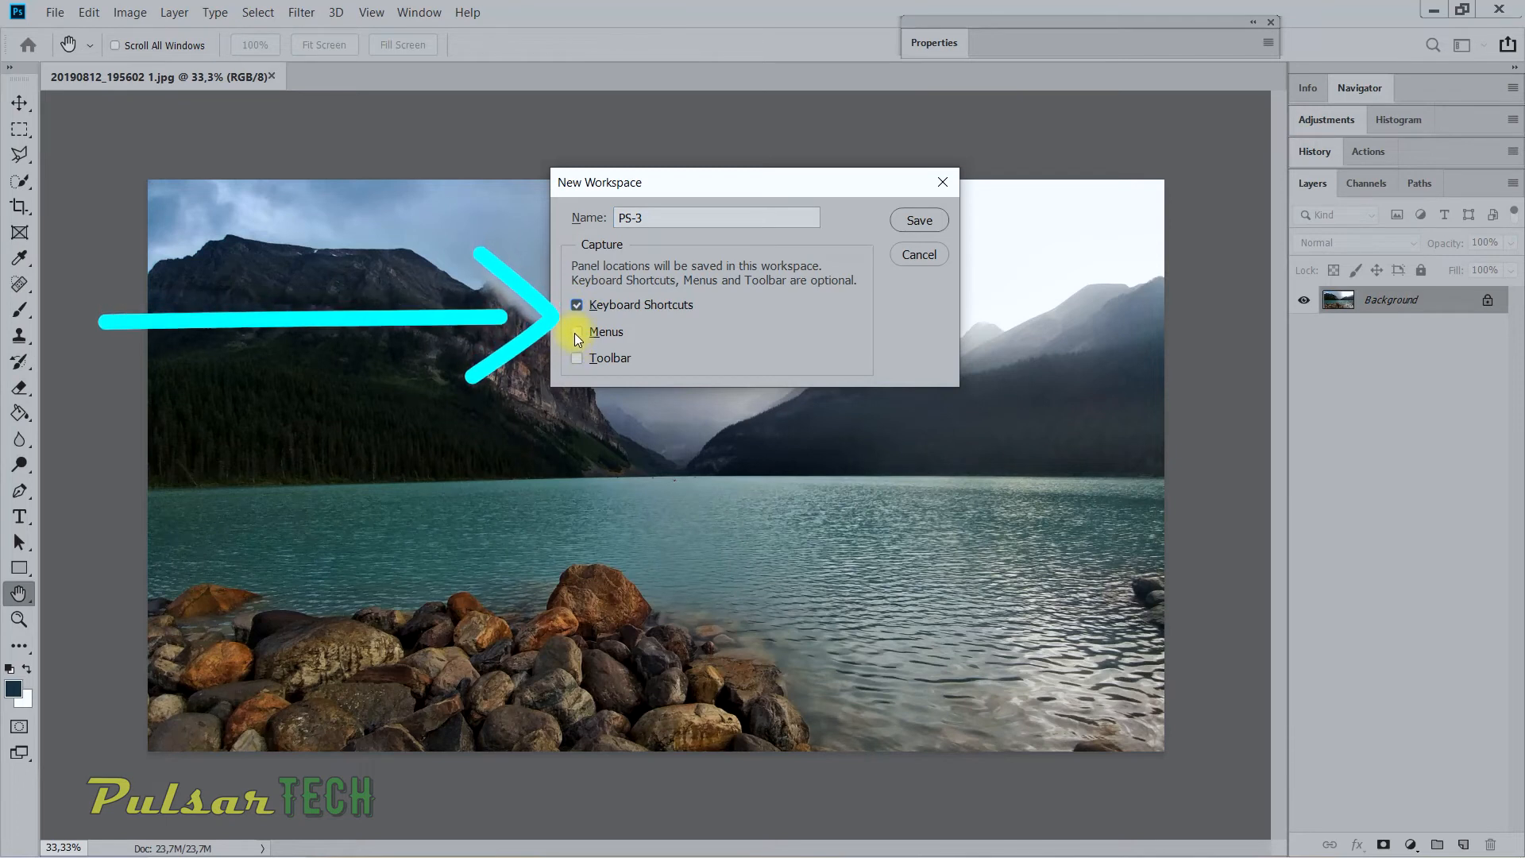
pyautogui.click(576, 330)
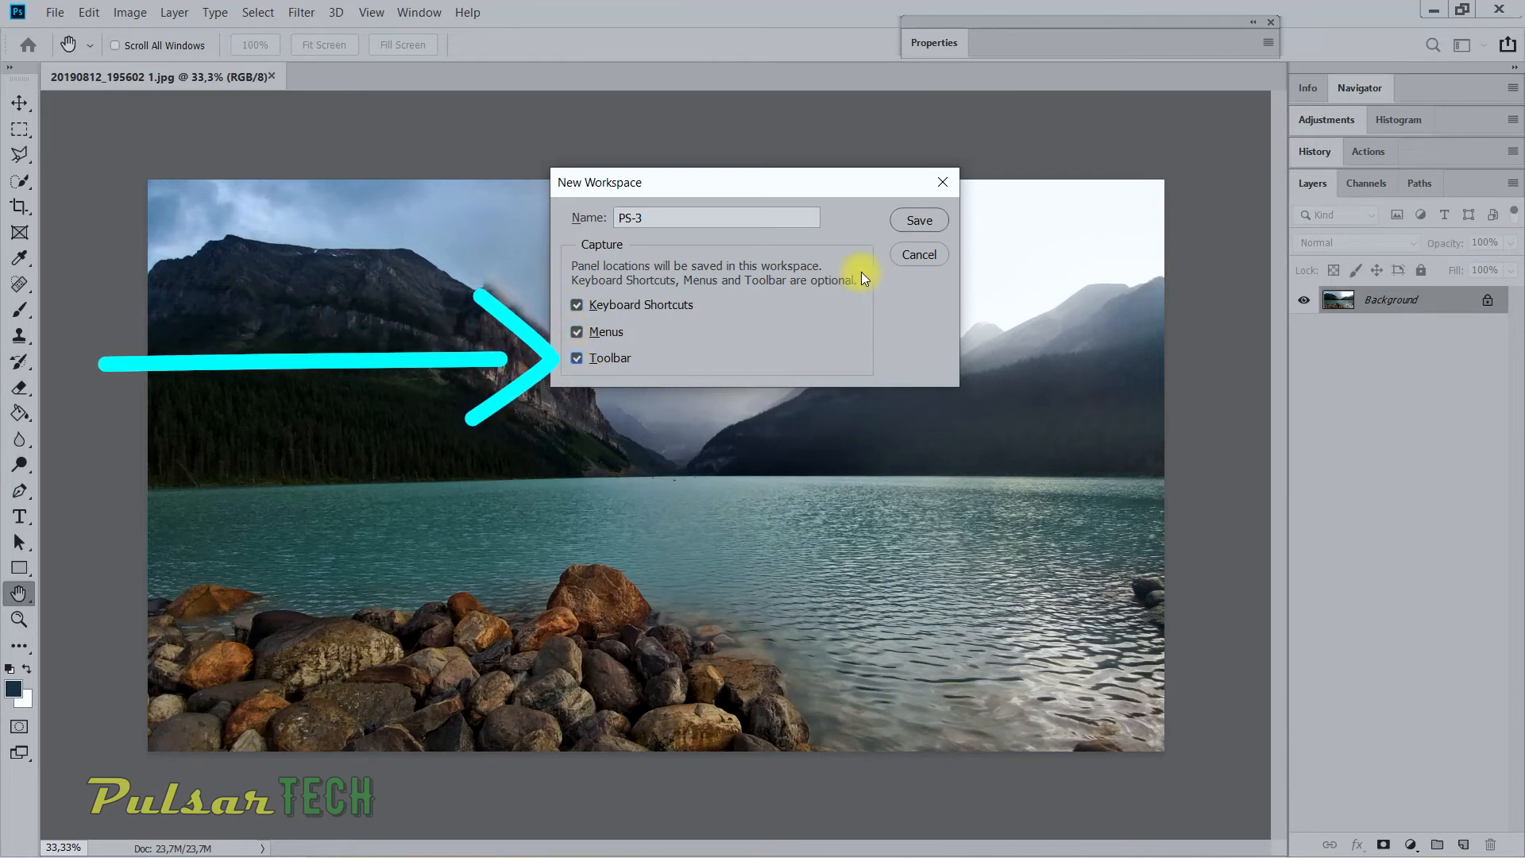
pyautogui.moveTo(862, 279)
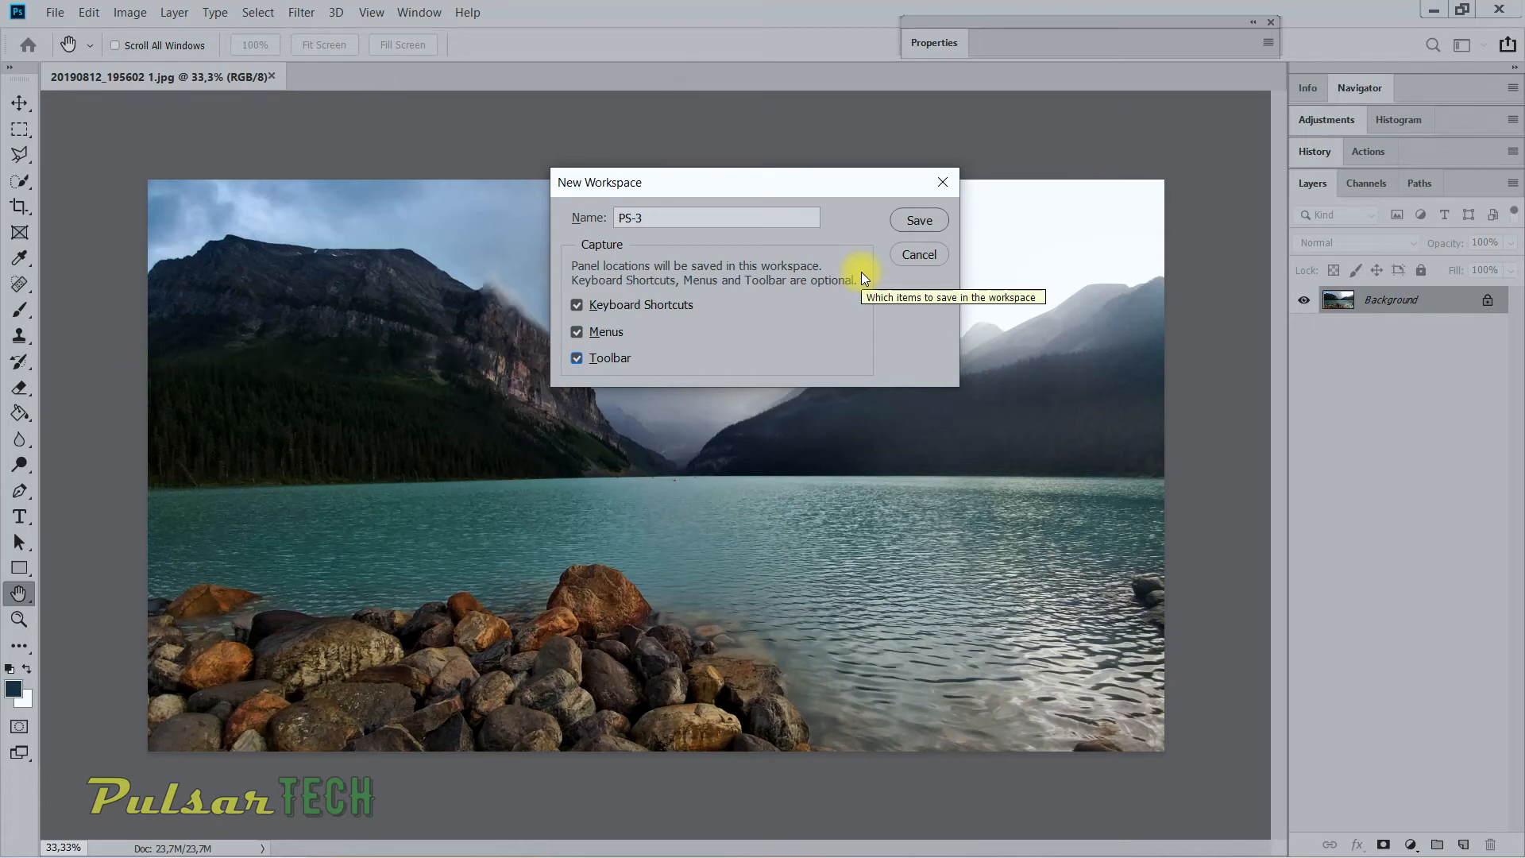
pyautogui.moveTo(862, 279)
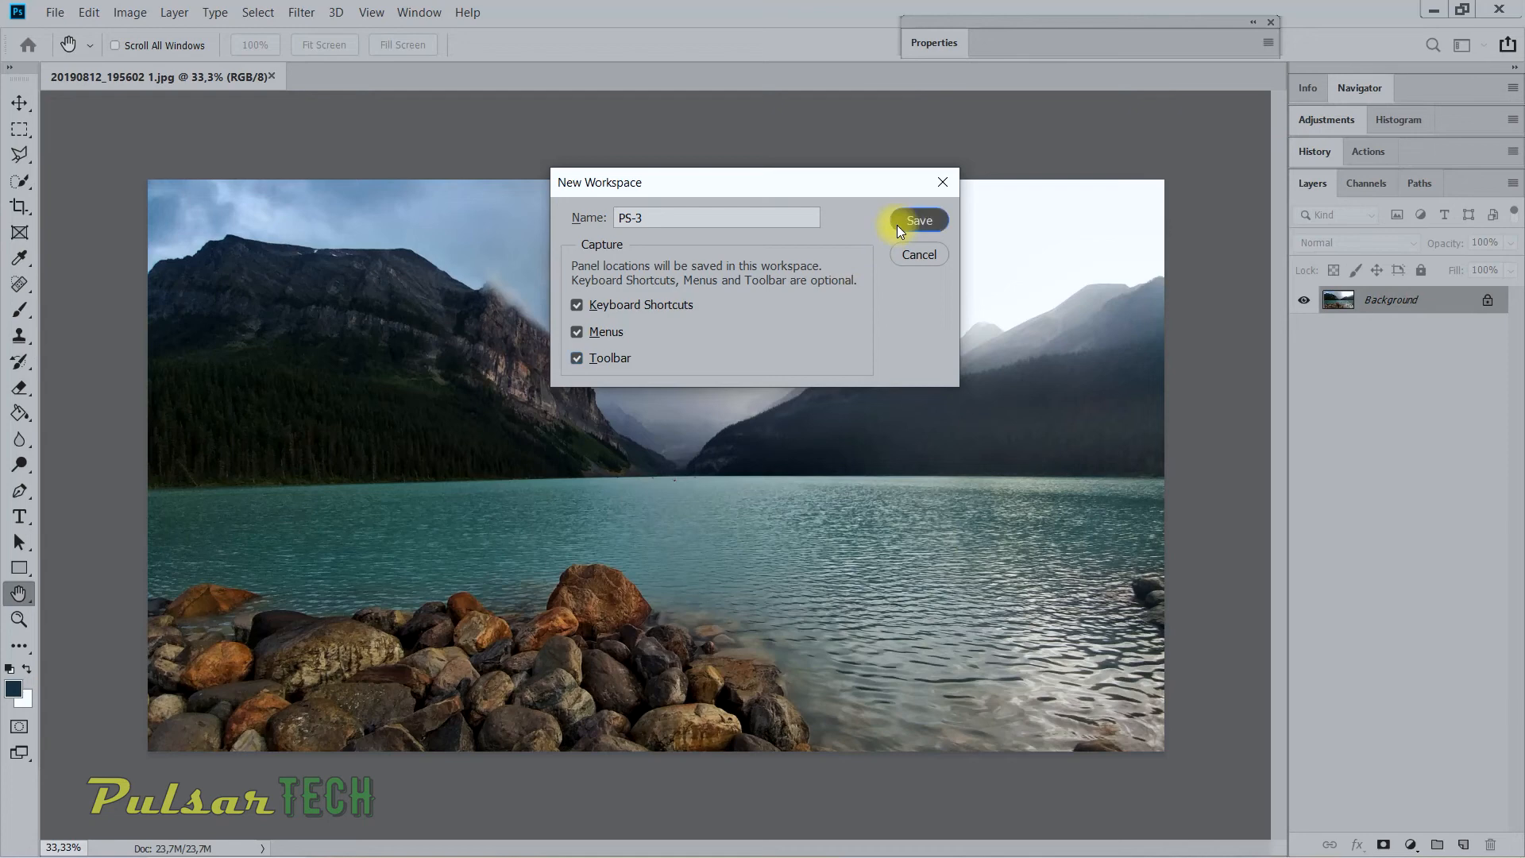
pyautogui.click(918, 220)
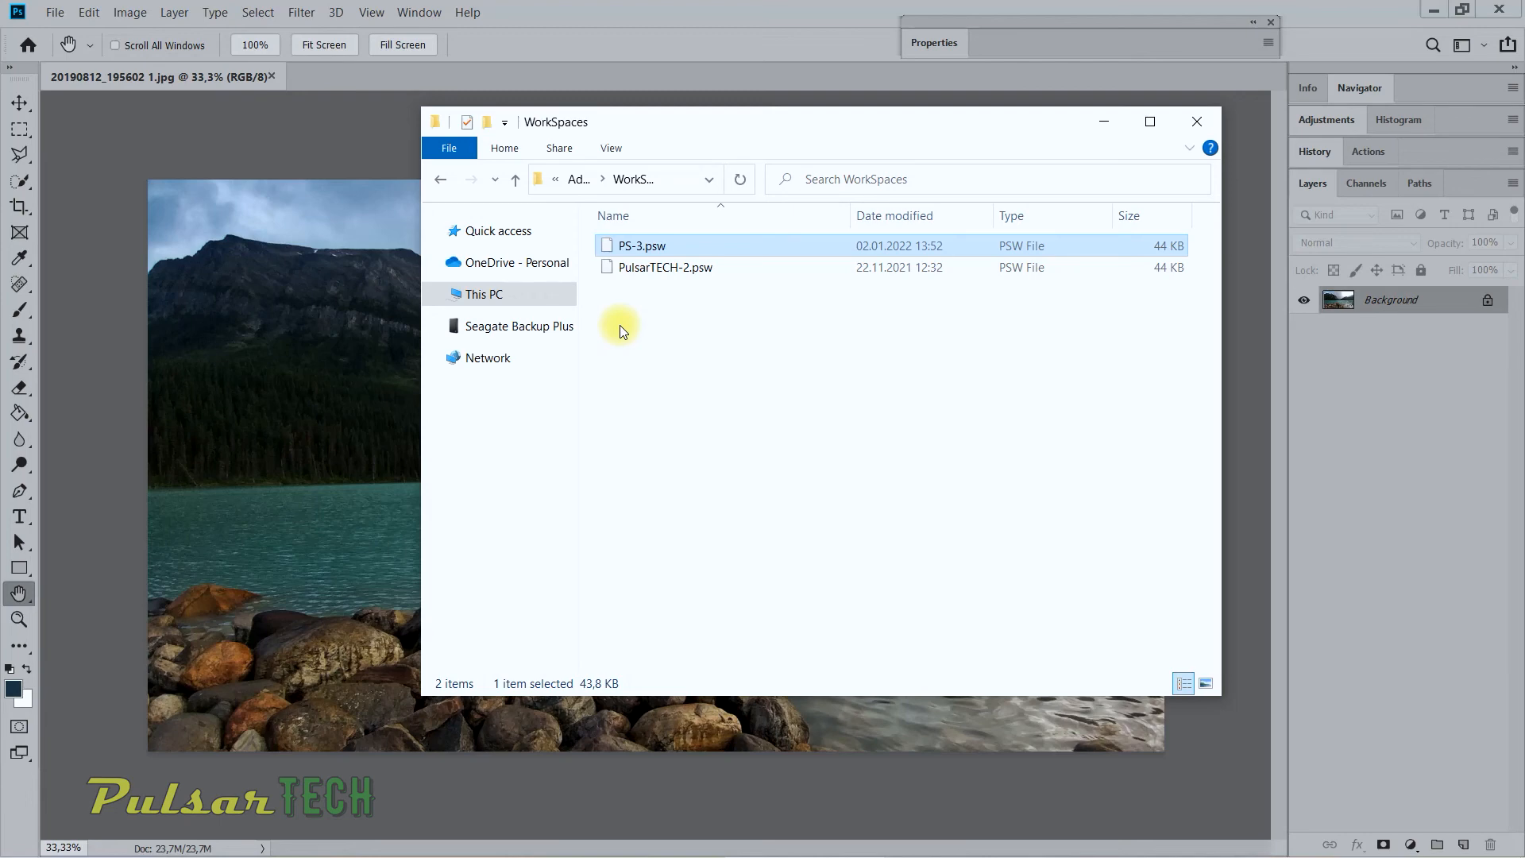
# Step: Return to Photoshop's menu bar after checking PS-3.psw in WorkSpaces
pyautogui.click(419, 12)
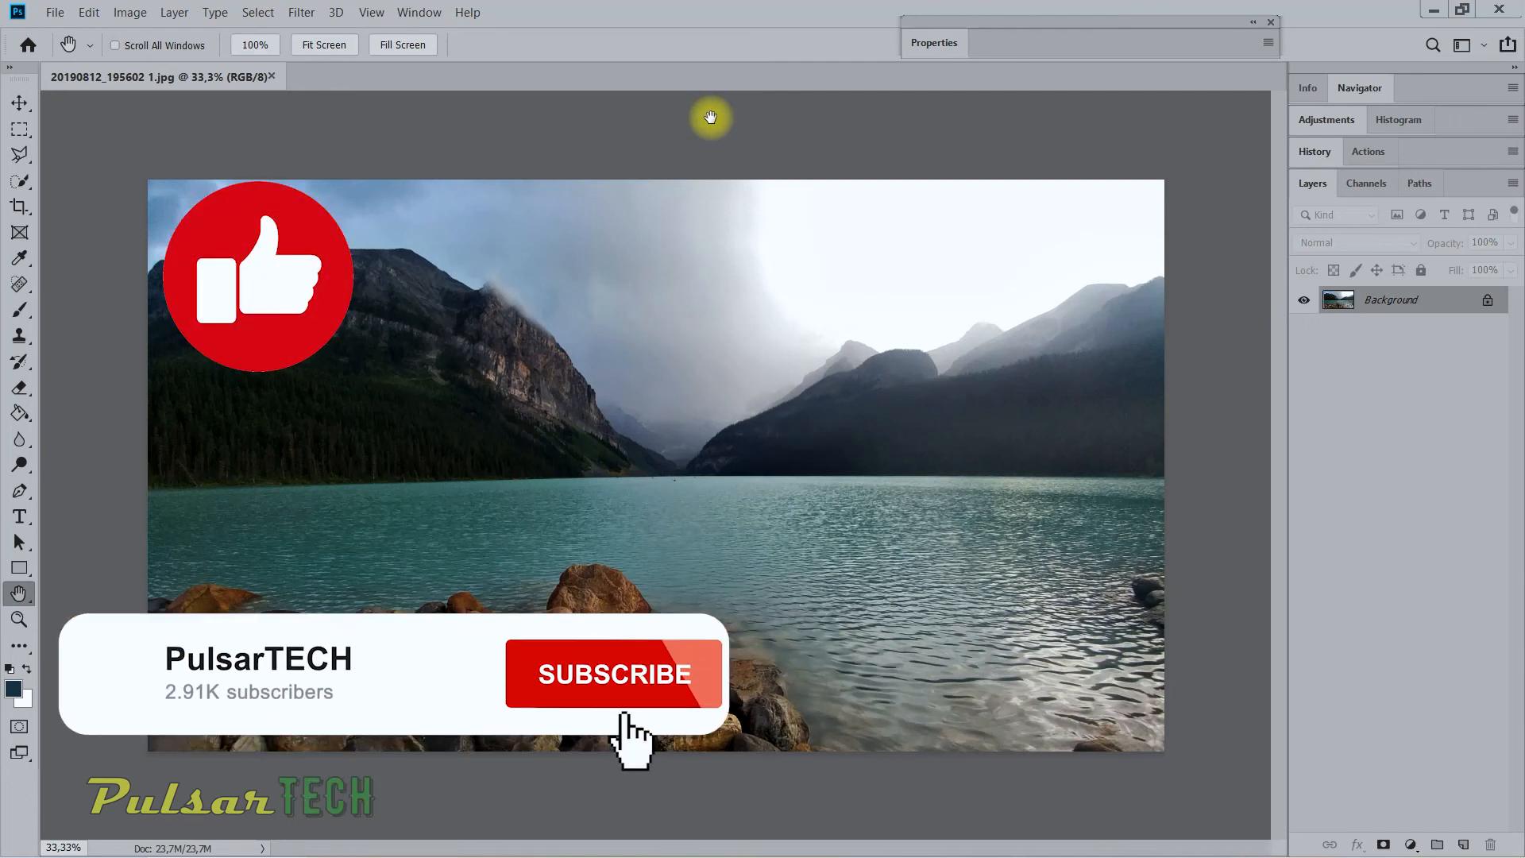
pyautogui.click(612, 674)
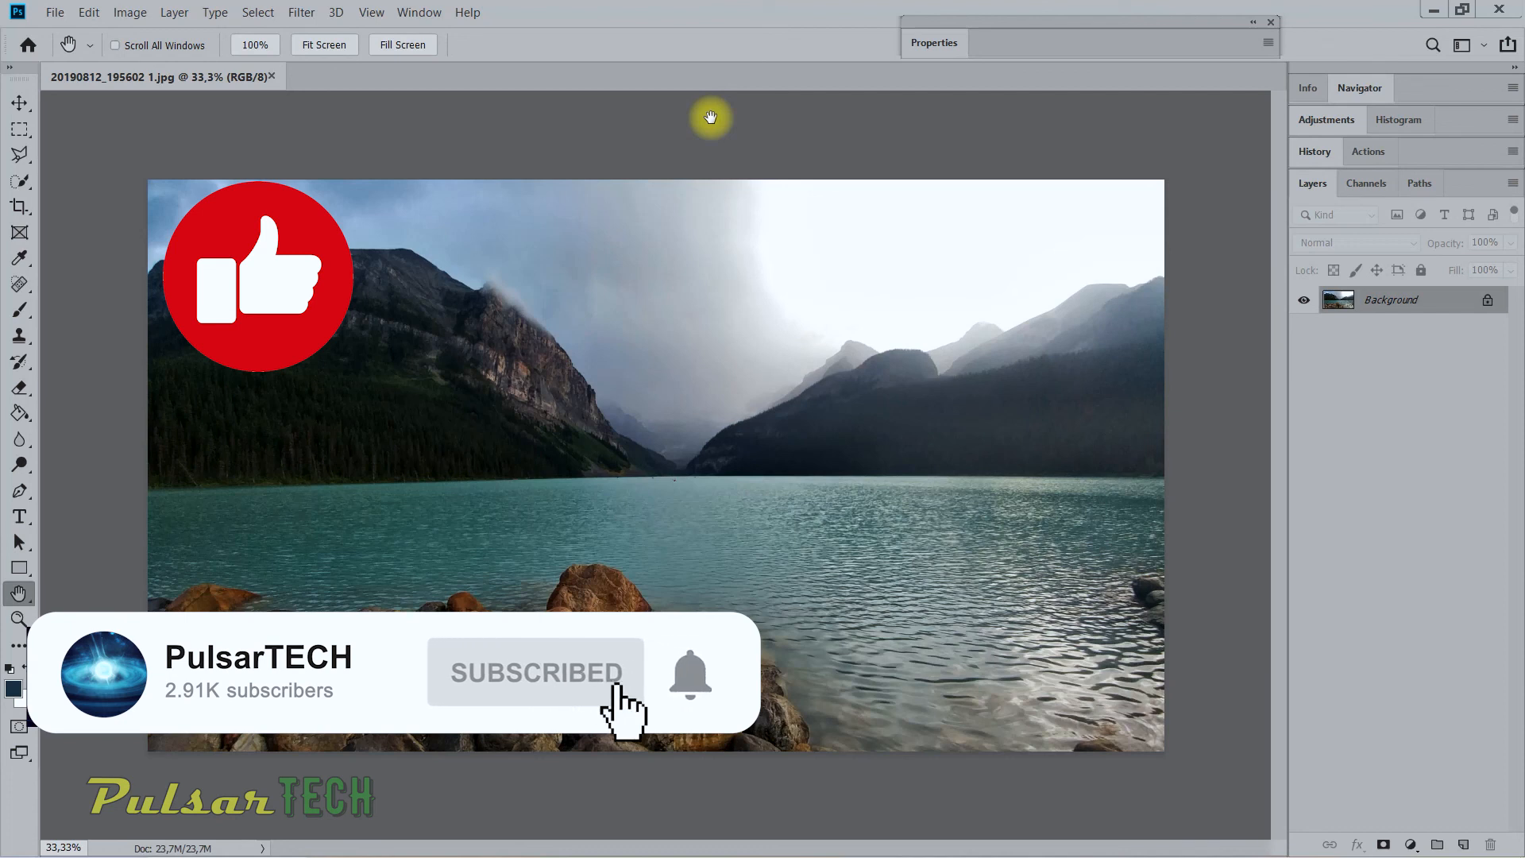